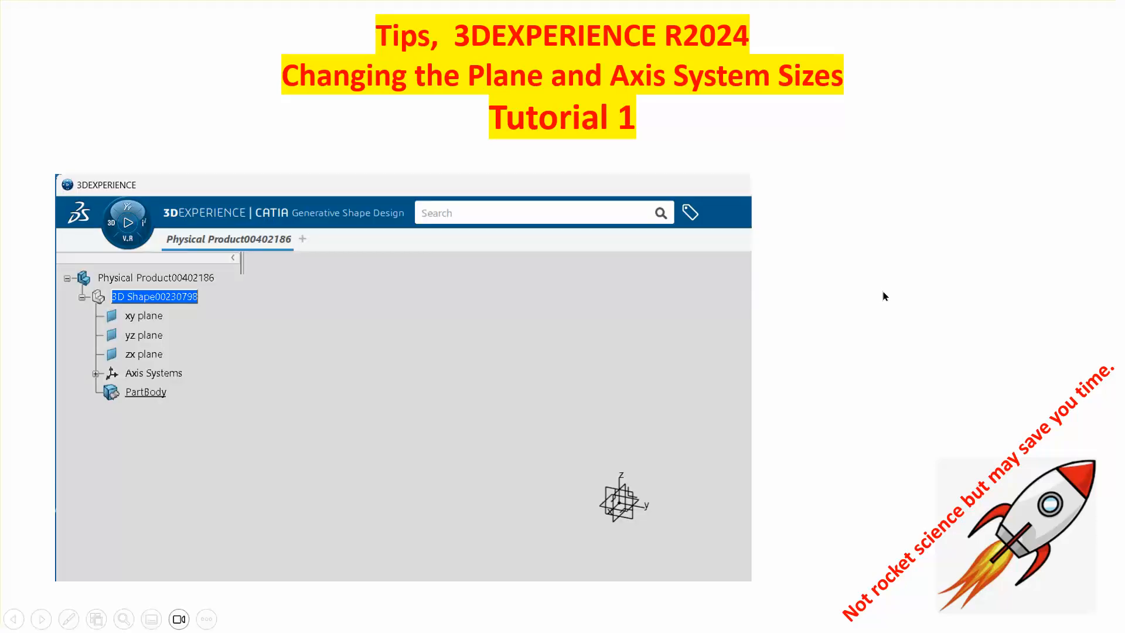
pyautogui.moveTo(829, 211)
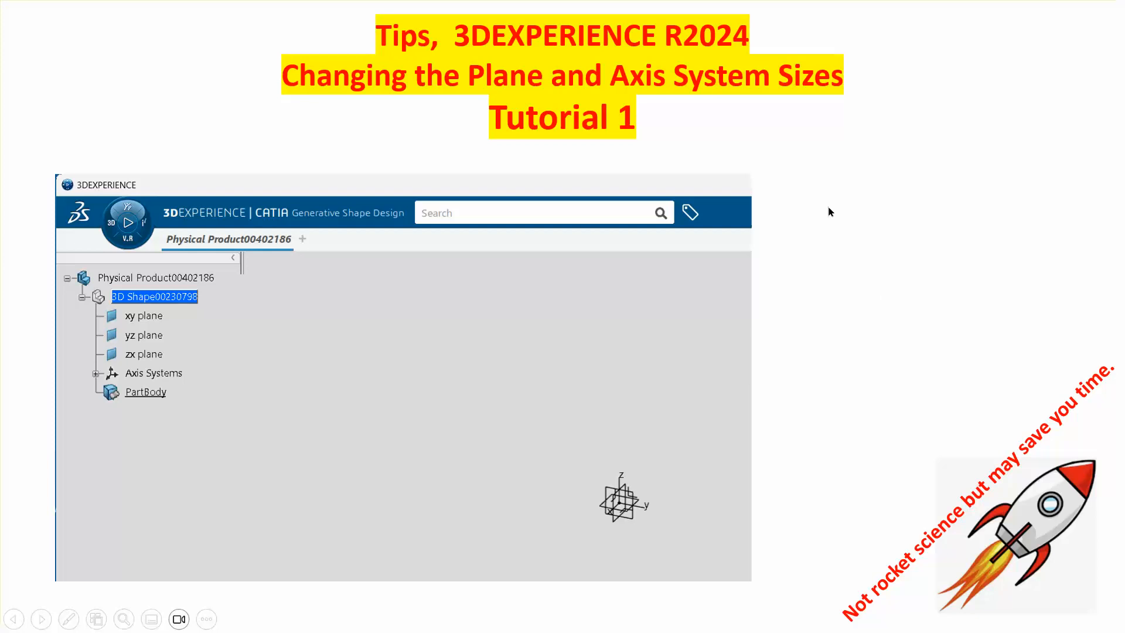
pyautogui.moveTo(93, 264)
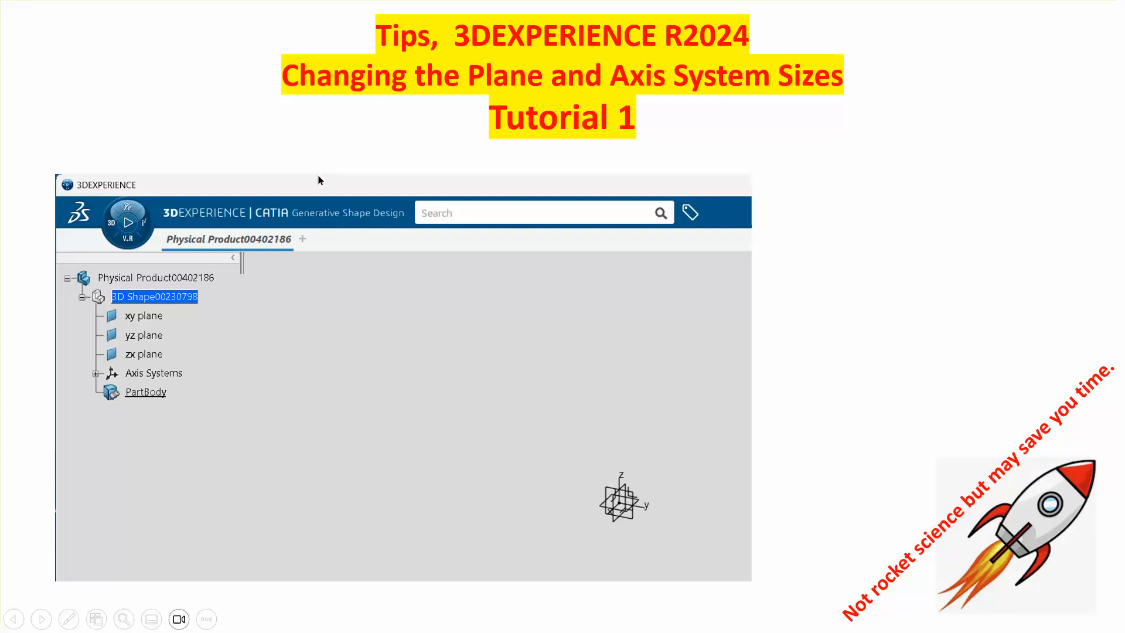
pyautogui.moveTo(613, 506)
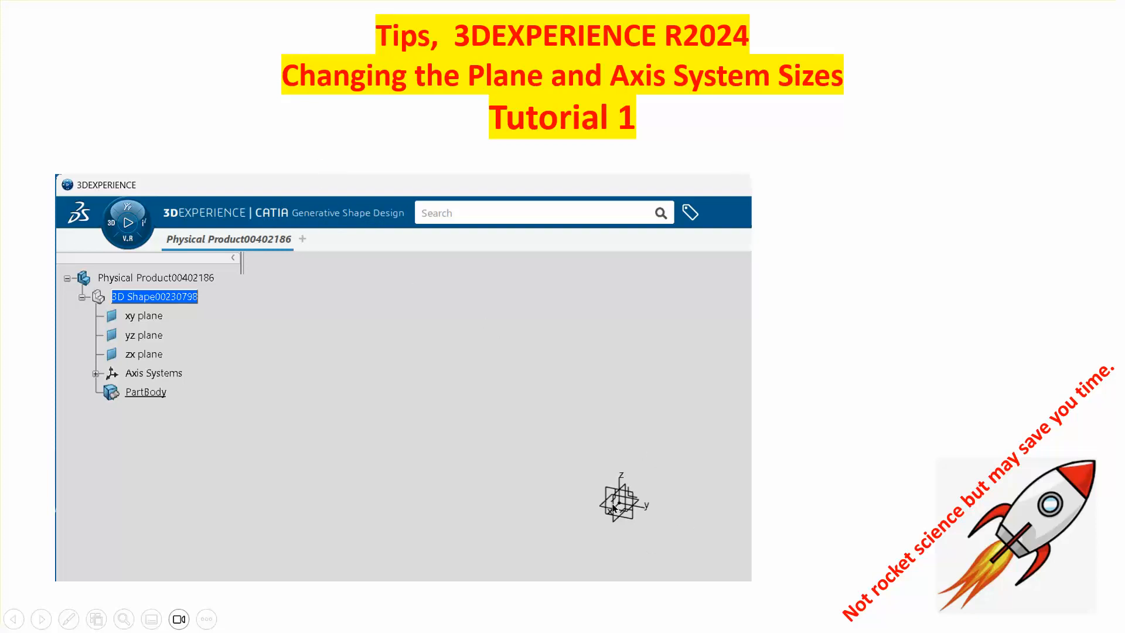
pyautogui.moveTo(620, 525)
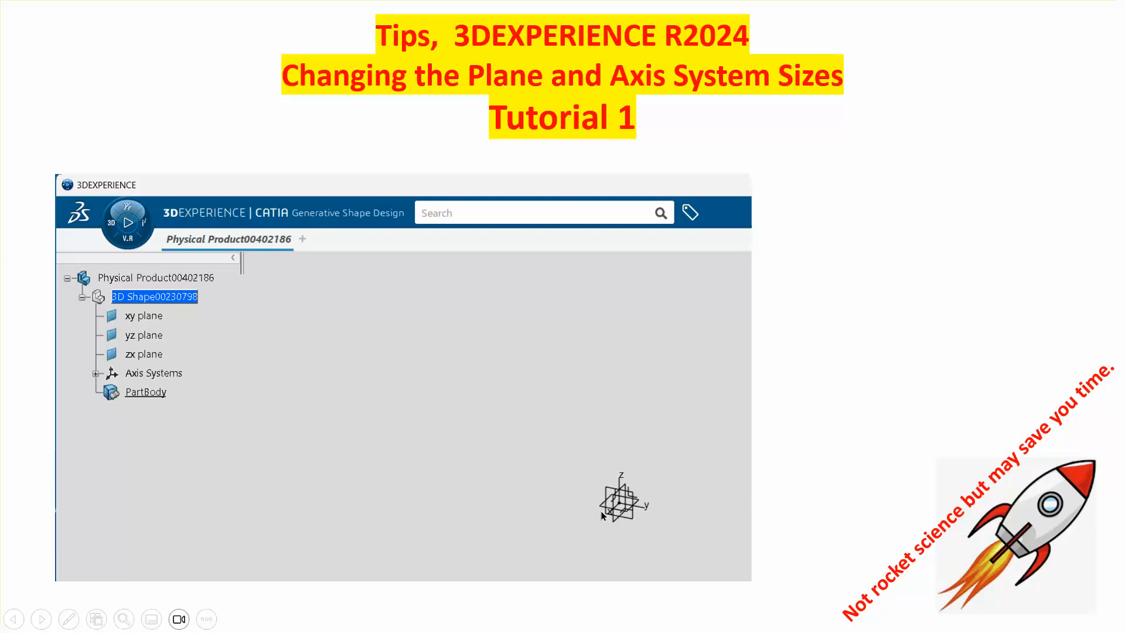
pyautogui.moveTo(593, 521)
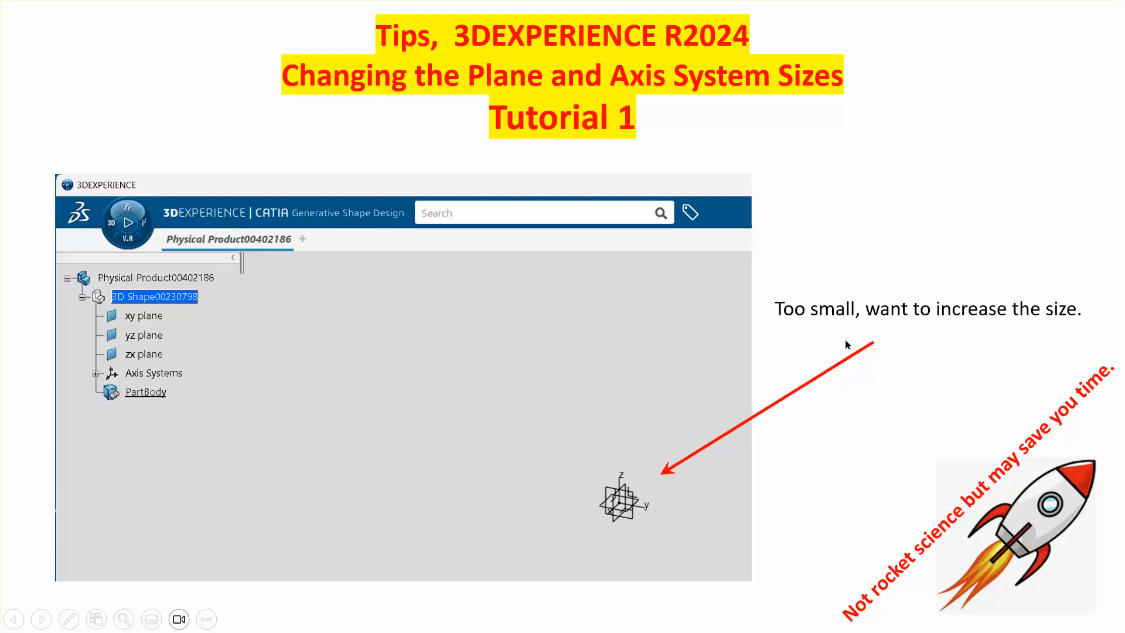
pyautogui.moveTo(608, 467)
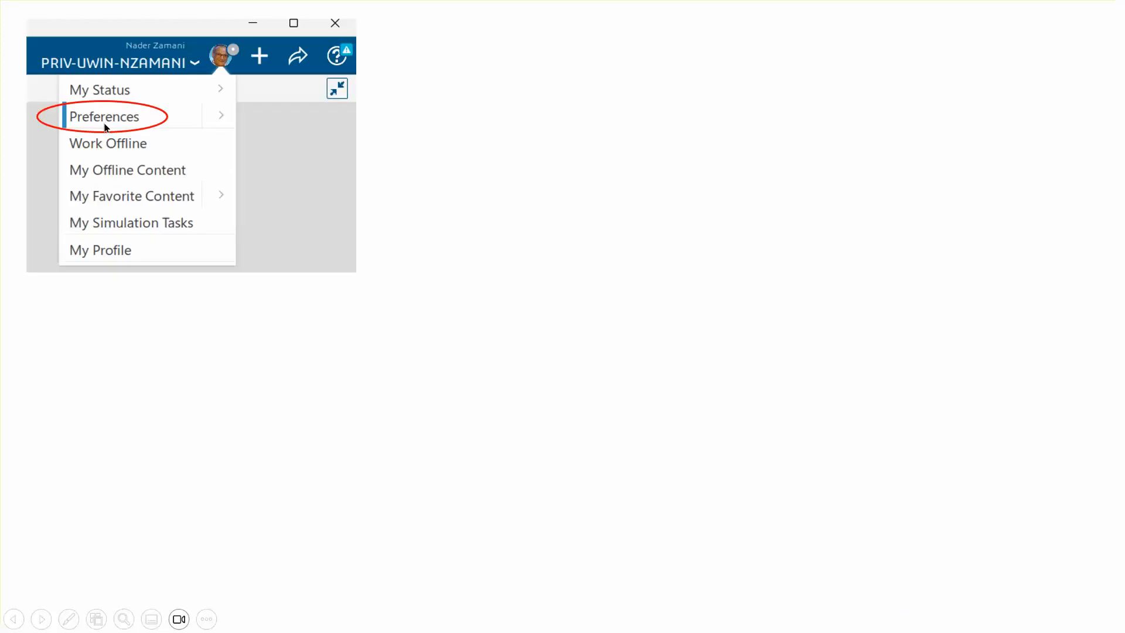
# - Open Preferences from the profile menu to show the App Preferences categories
pyautogui.click(105, 116)
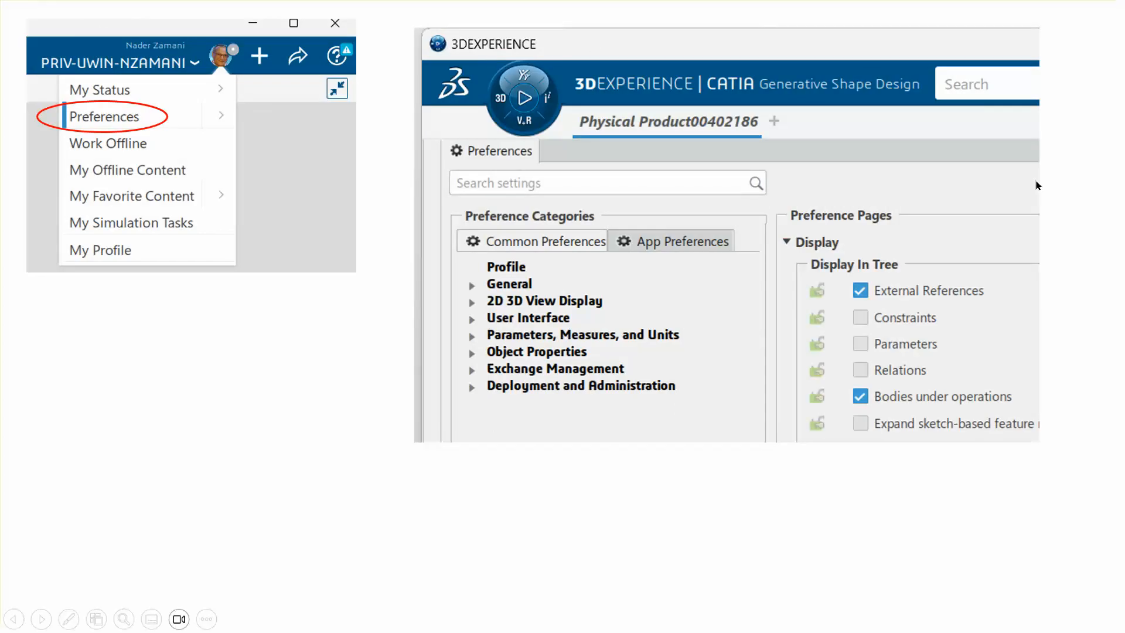
pyautogui.moveTo(664, 284)
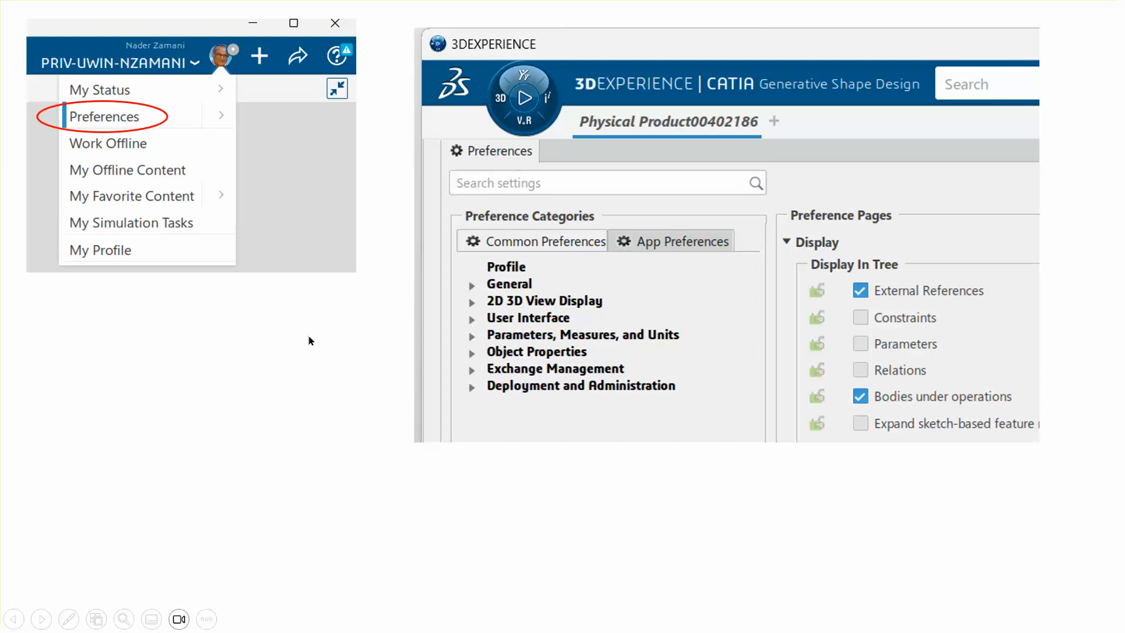
pyautogui.moveTo(175, 123)
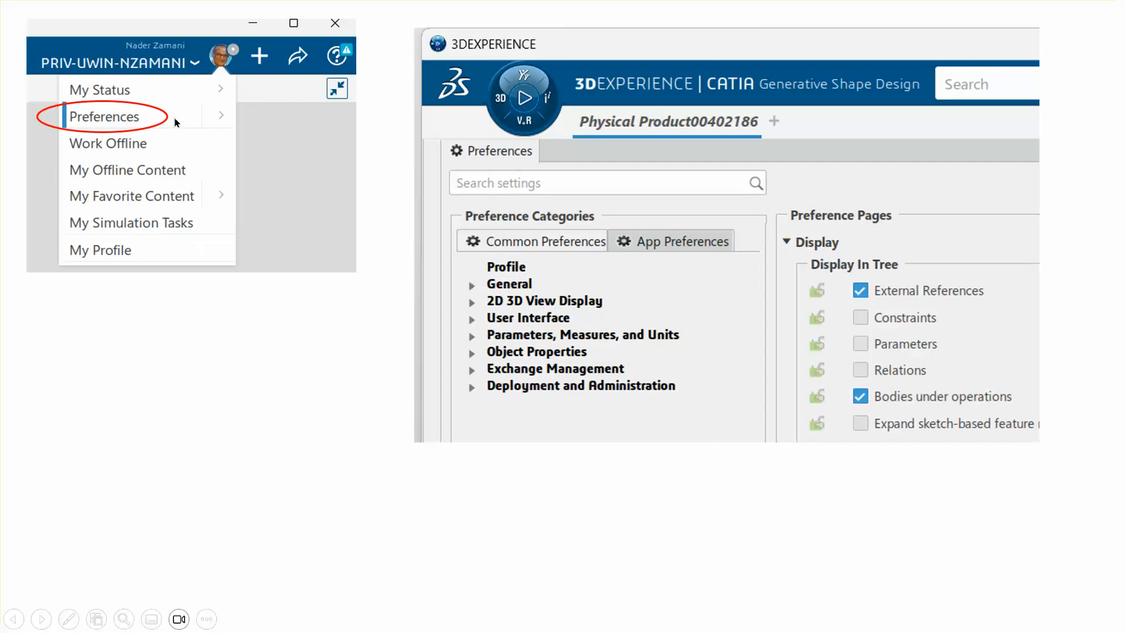
pyautogui.moveTo(210, 281)
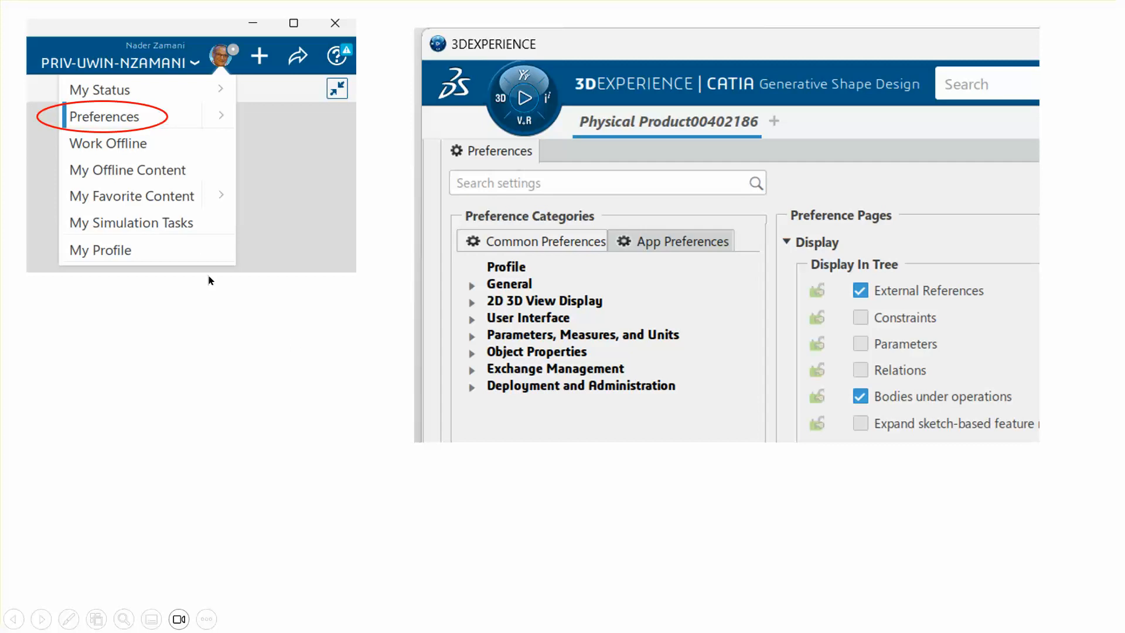
pyautogui.moveTo(895, 67)
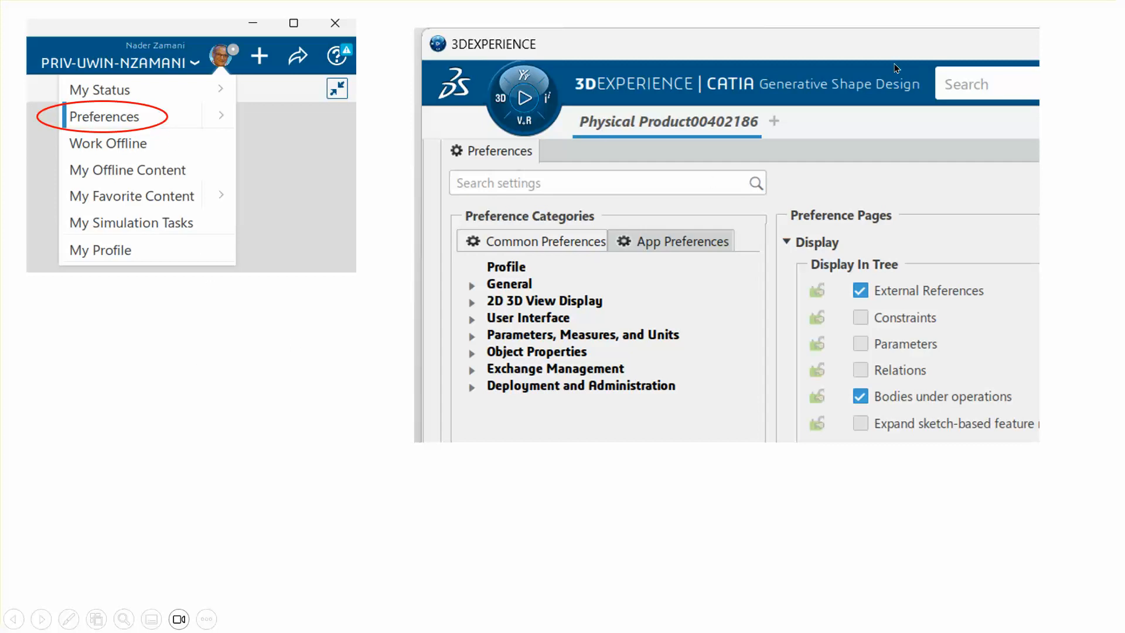
pyautogui.moveTo(581, 329)
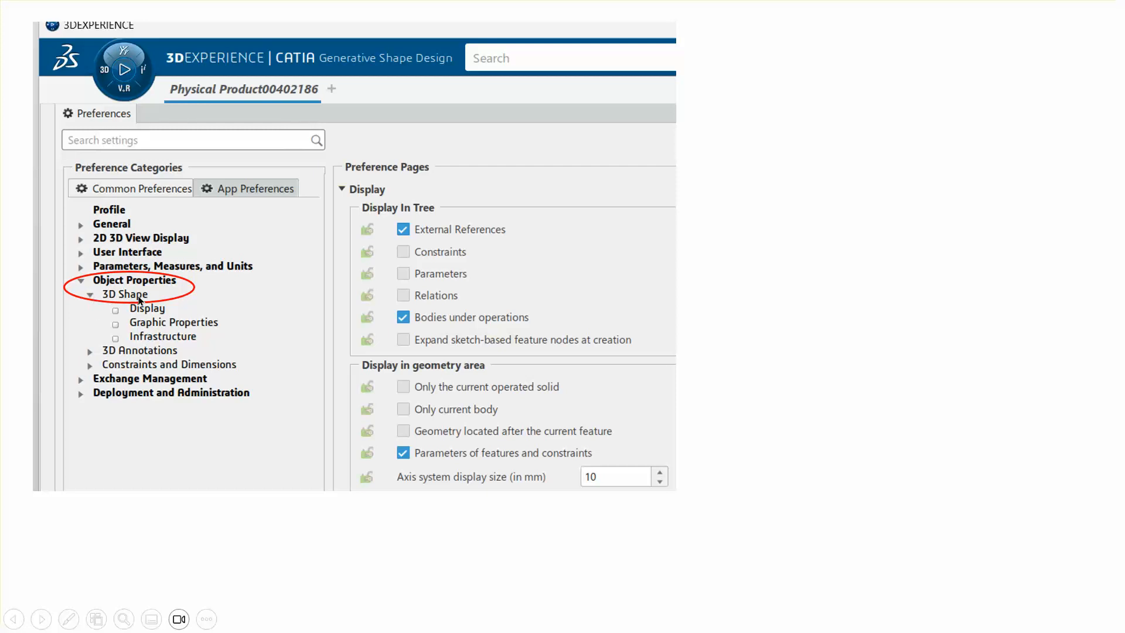
pyautogui.moveTo(435, 245)
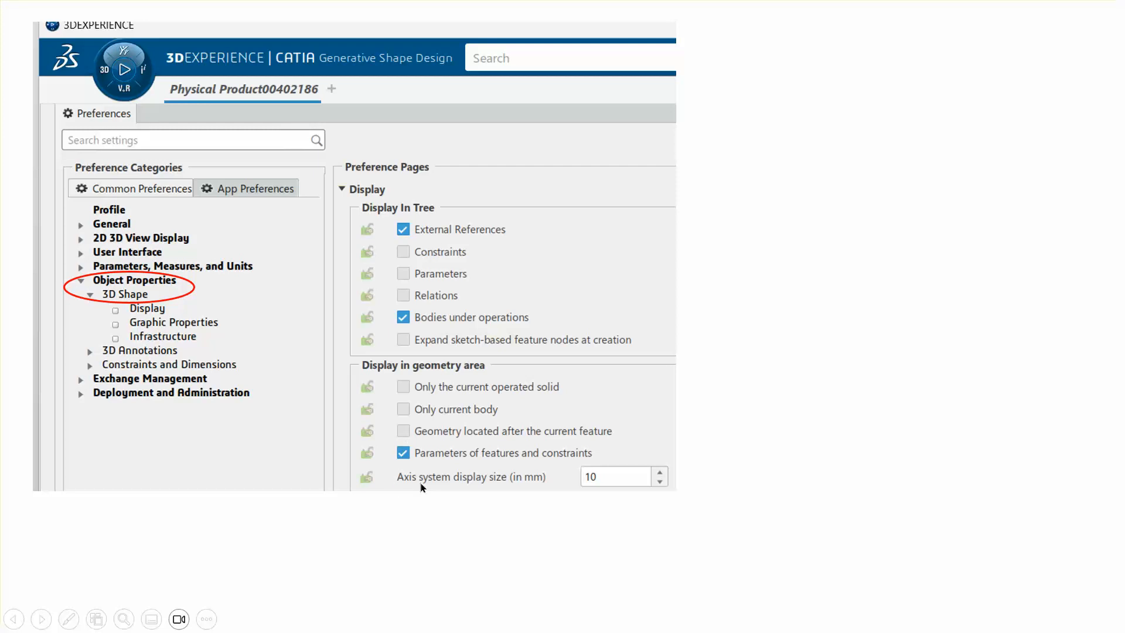
pyautogui.moveTo(660, 490)
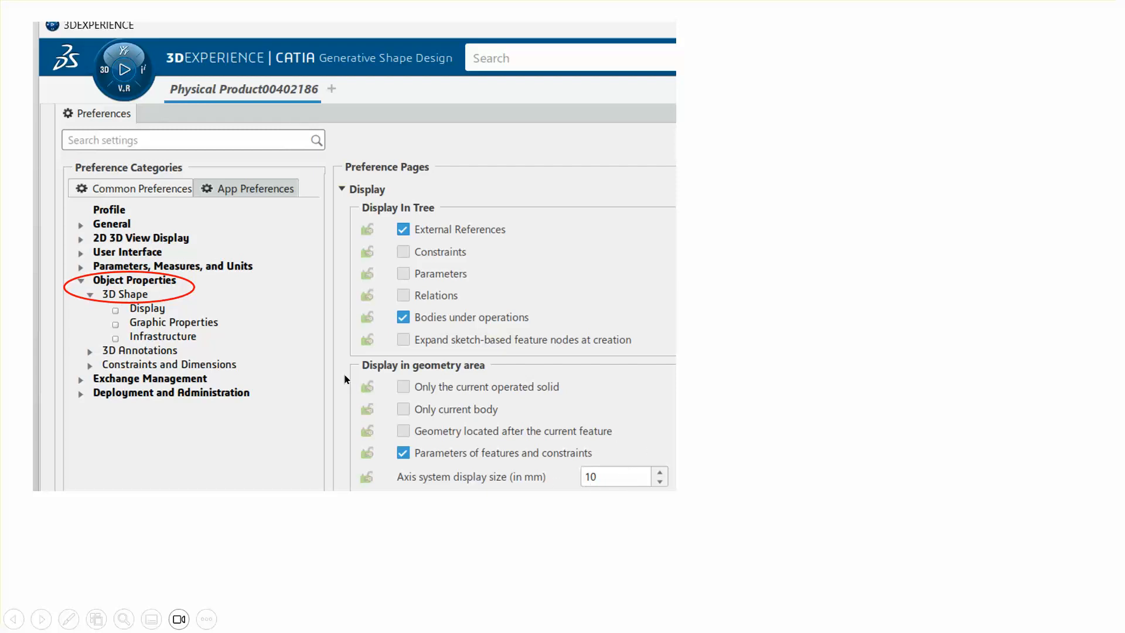
pyautogui.moveTo(513, 489)
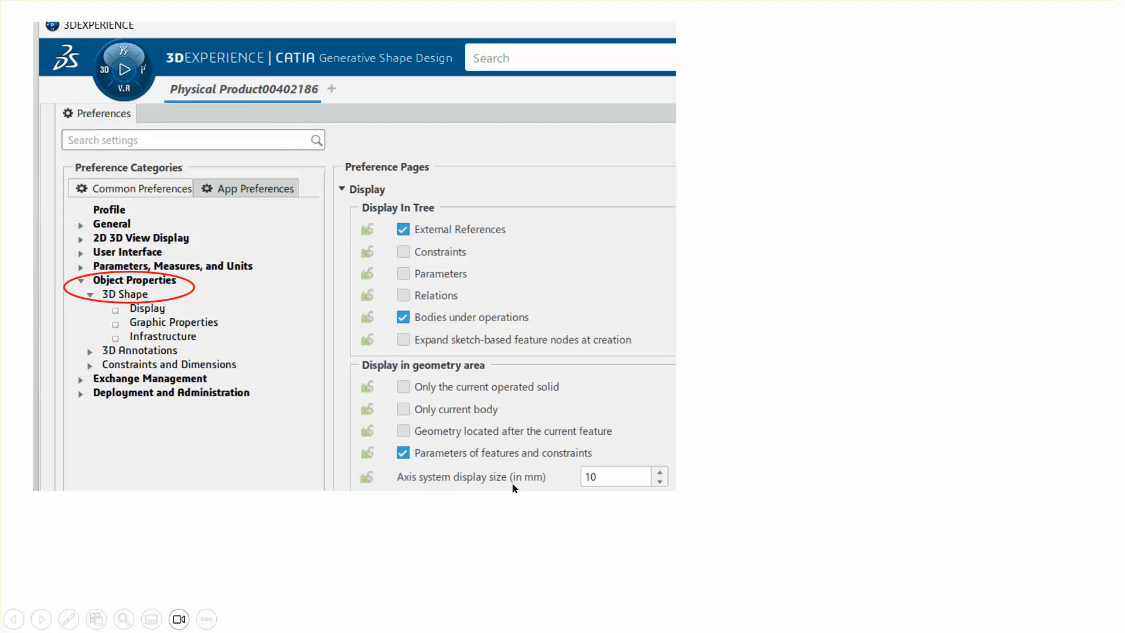
pyautogui.moveTo(530, 488)
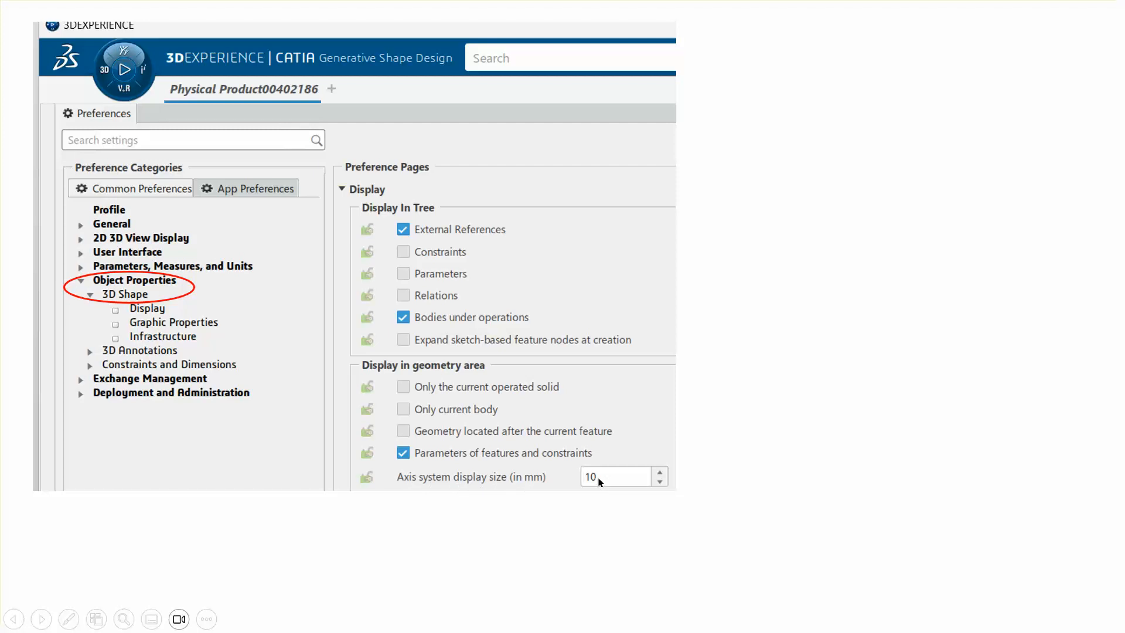
pyautogui.moveTo(588, 505)
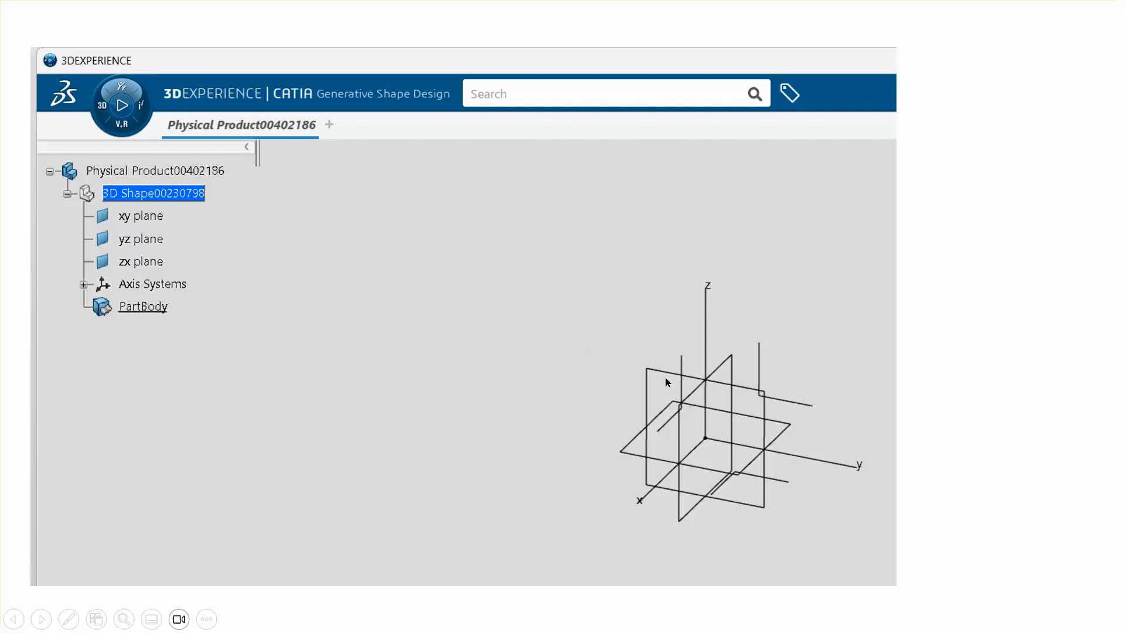
pyautogui.moveTo(662, 383)
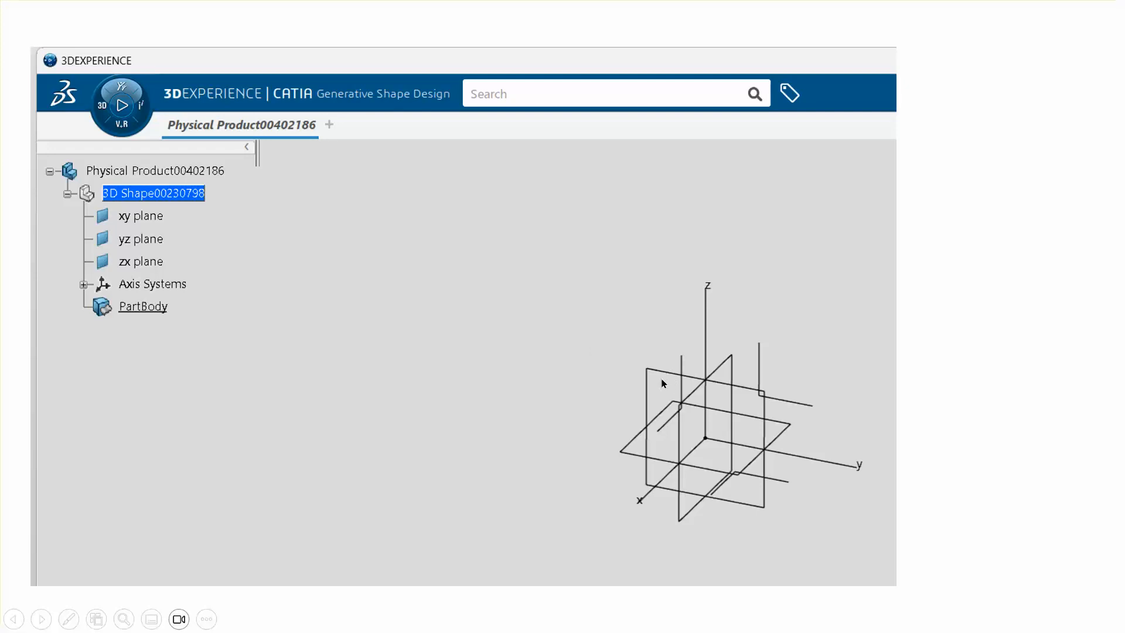
pyautogui.moveTo(774, 316)
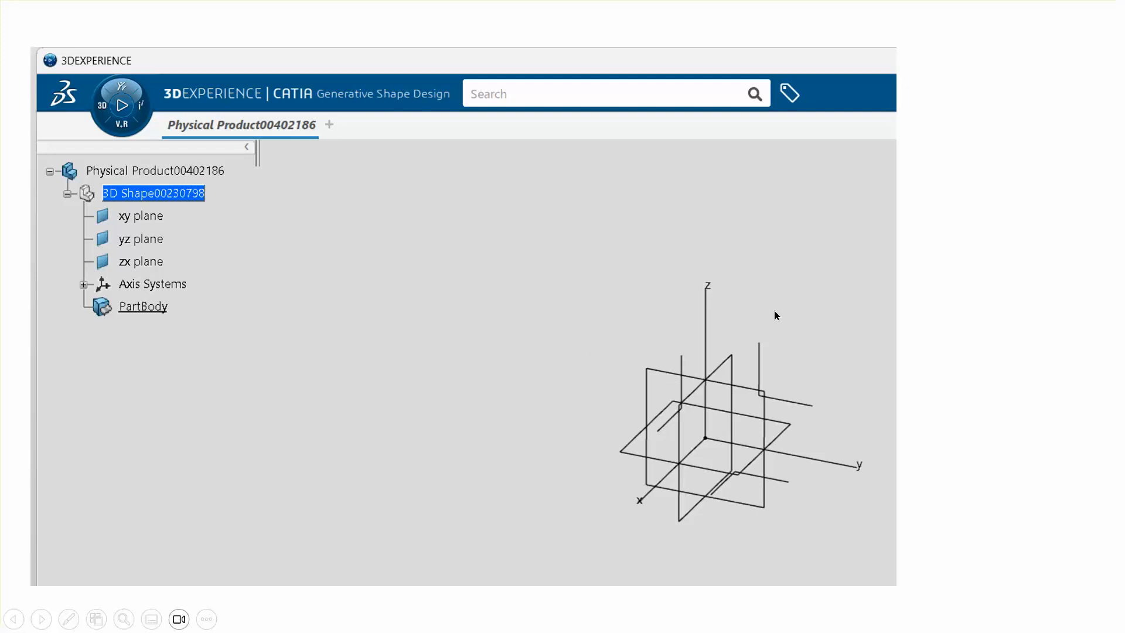
pyautogui.moveTo(522, 403)
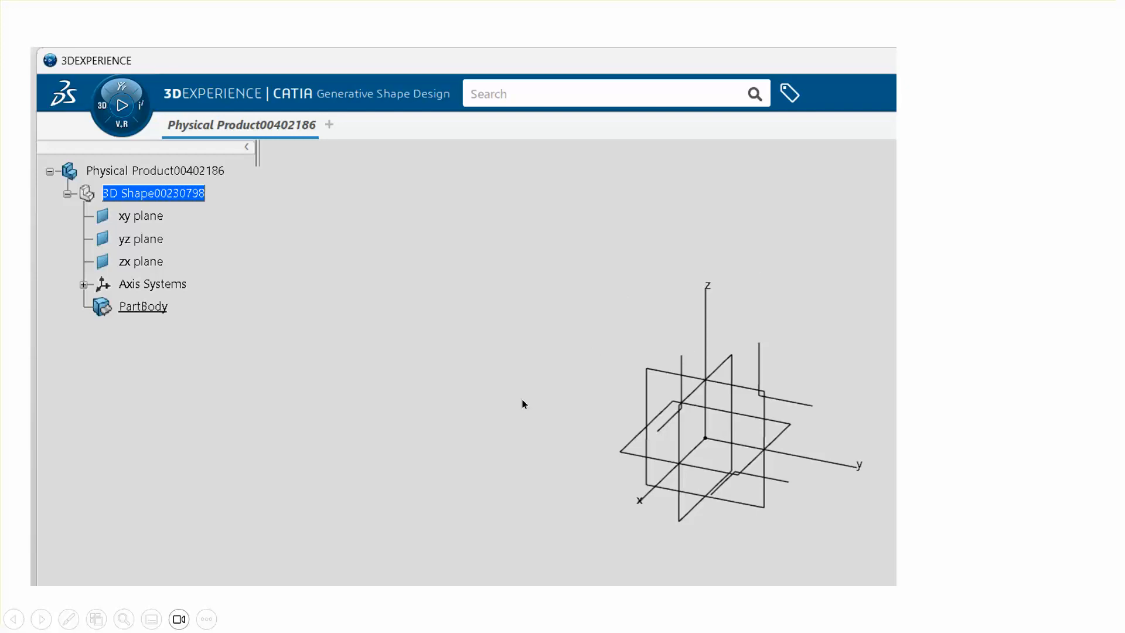
pyautogui.moveTo(427, 326)
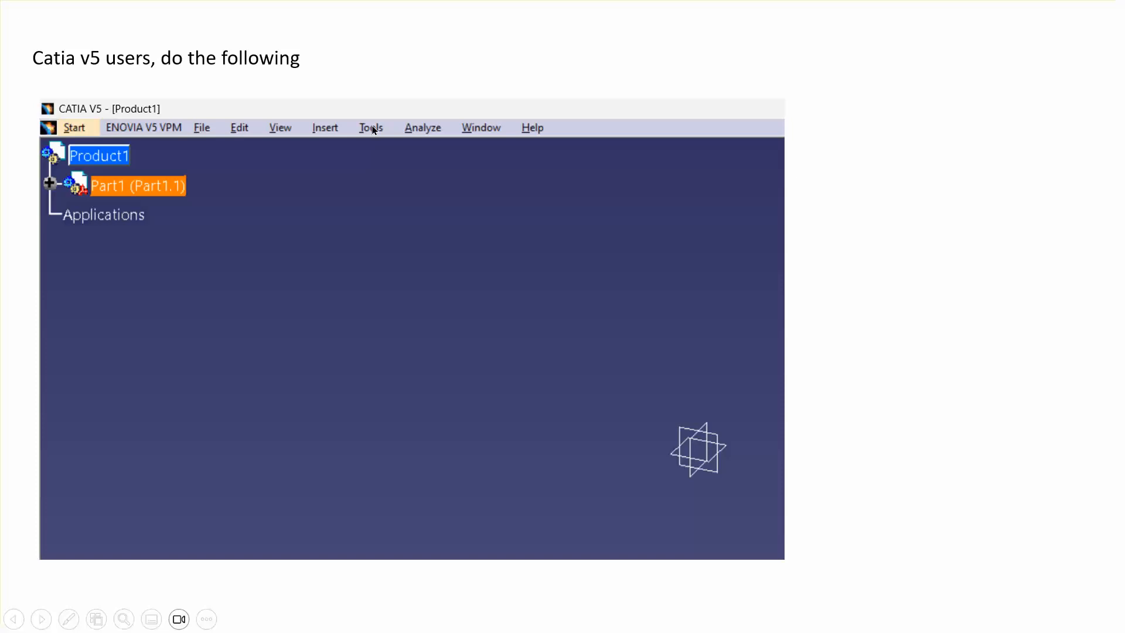
pyautogui.moveTo(193, 72)
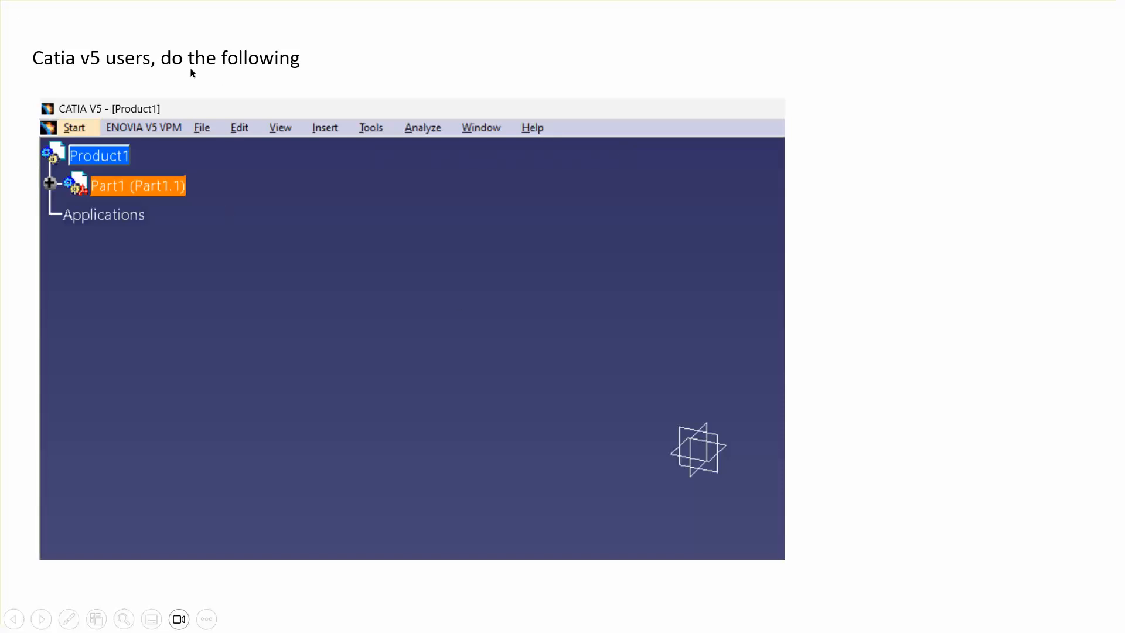
pyautogui.moveTo(342, 275)
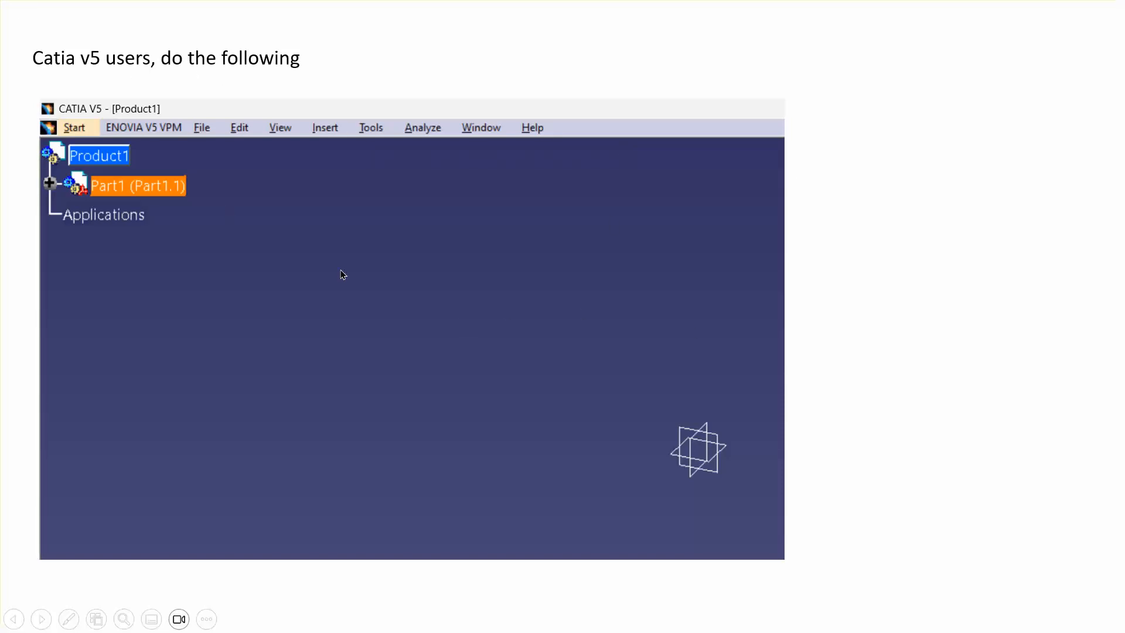
pyautogui.moveTo(662, 446)
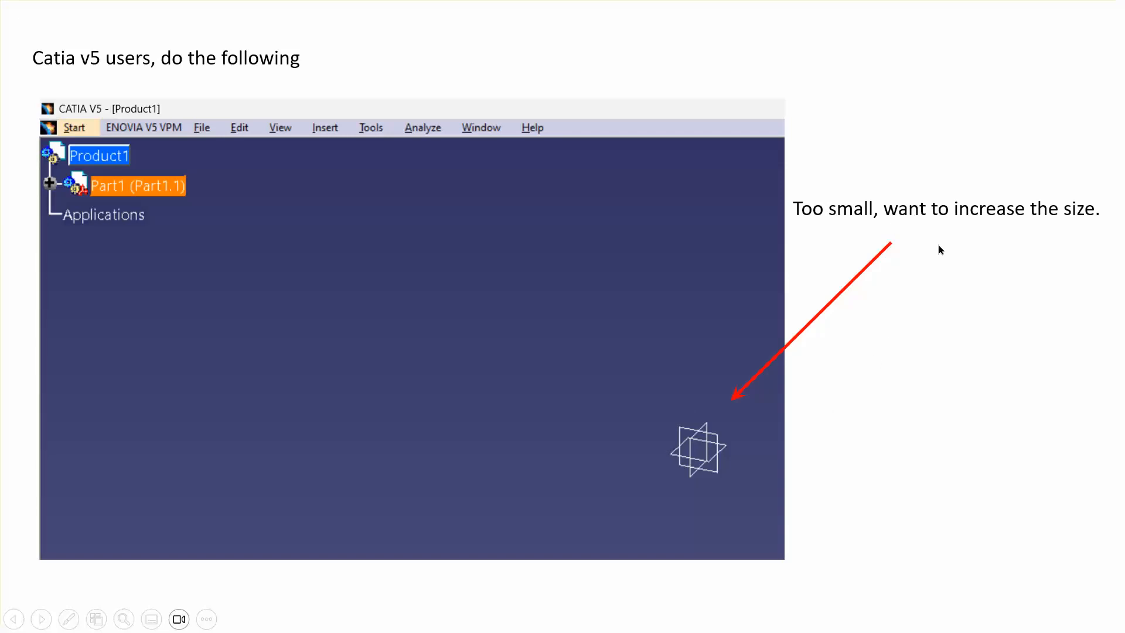
# - Open Tools > Options in CATIA V5 to show parameters and measure units
pyautogui.click(370, 127)
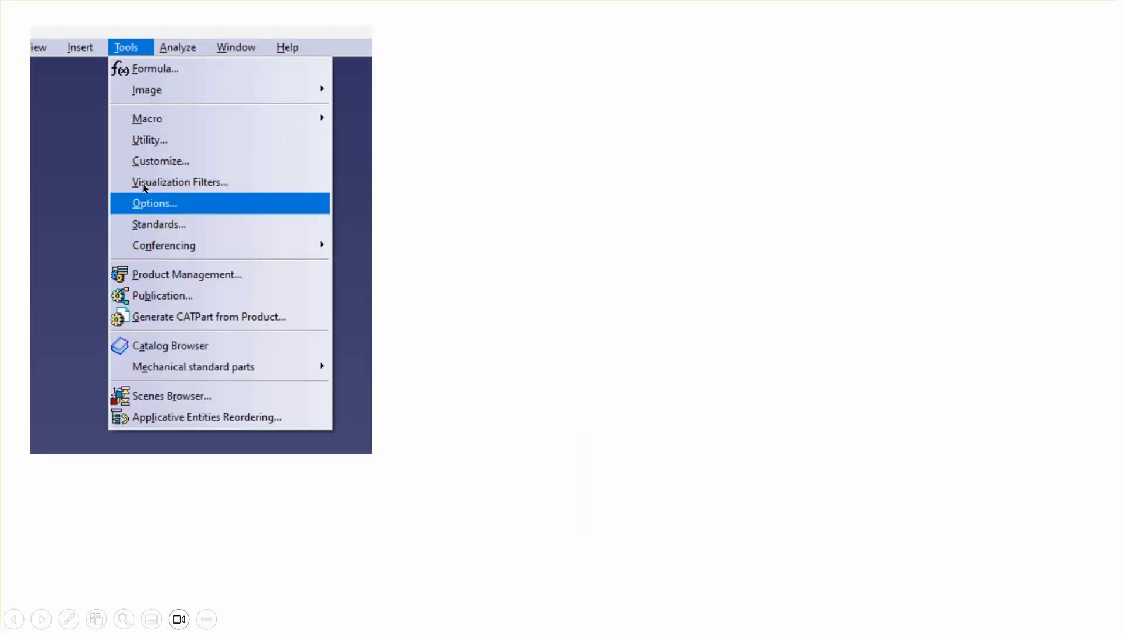
pyautogui.moveTo(144, 210)
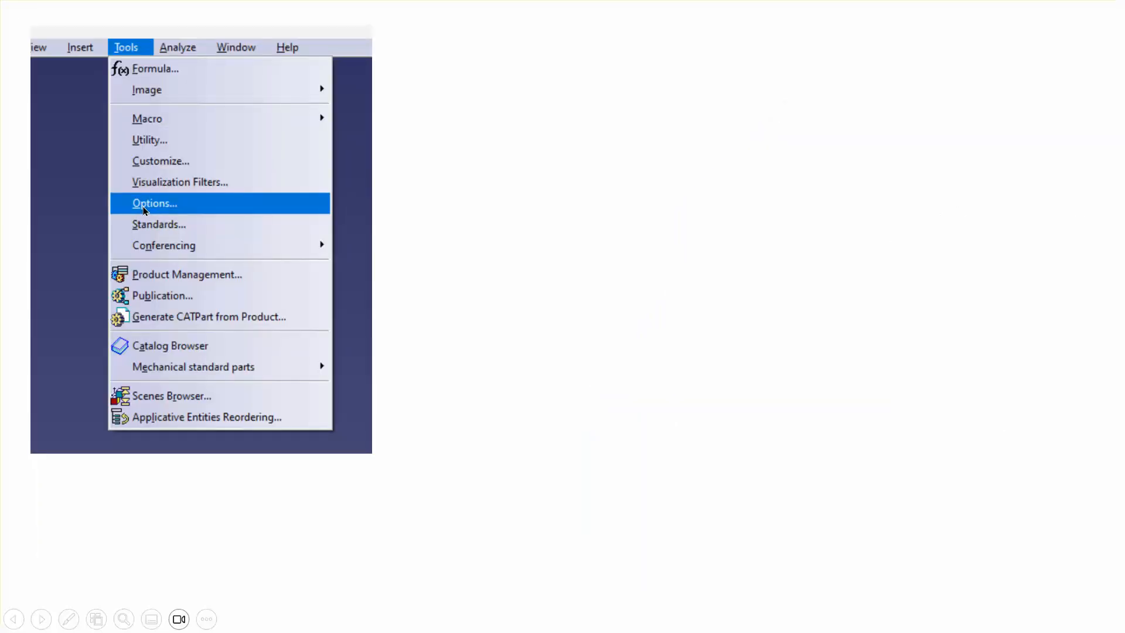
pyautogui.click(153, 203)
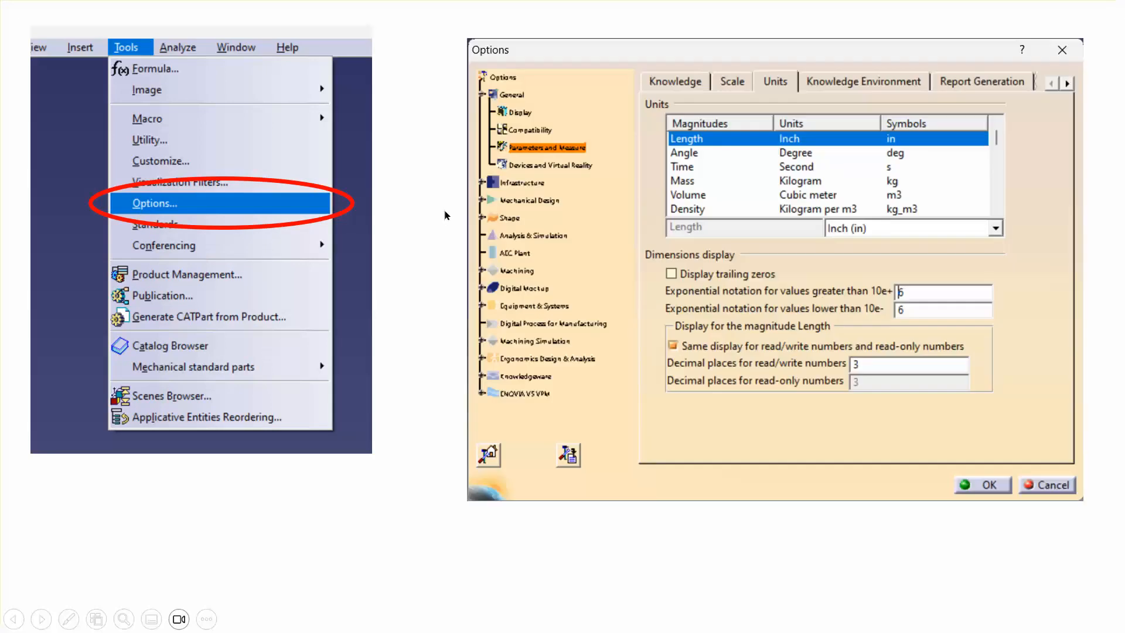
pyautogui.moveTo(574, 181)
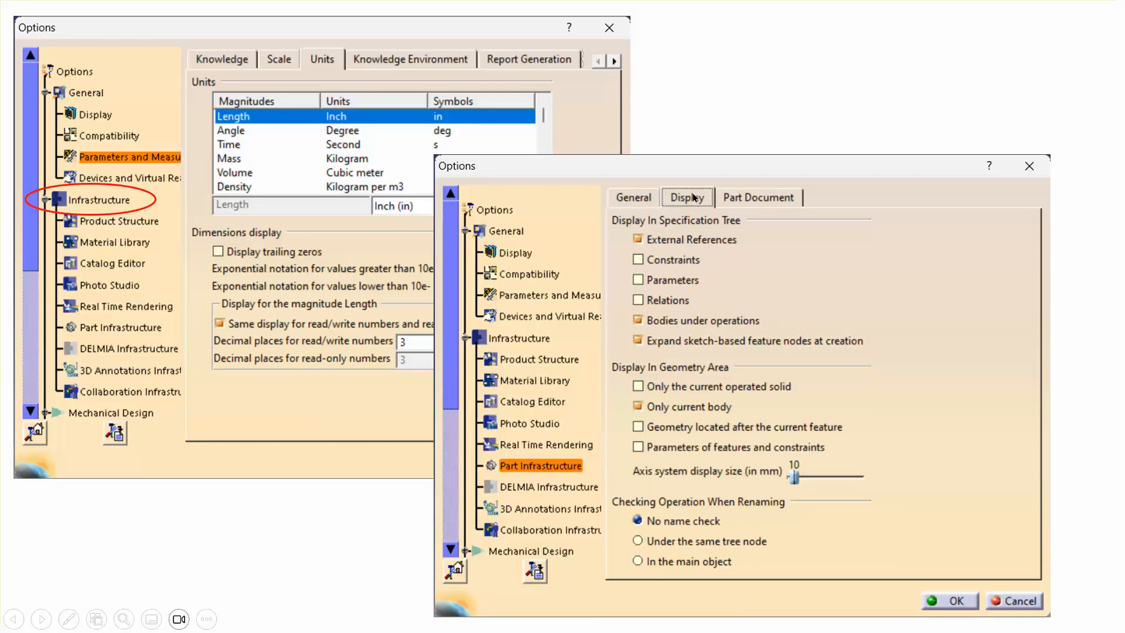
pyautogui.moveTo(758, 479)
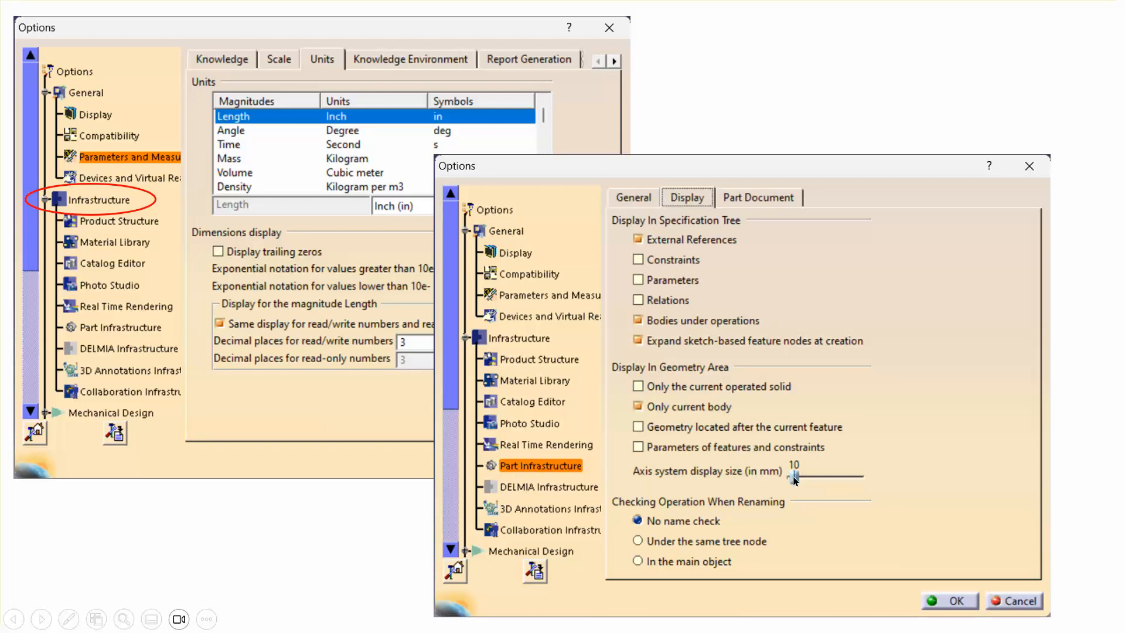
pyautogui.moveTo(908, 445)
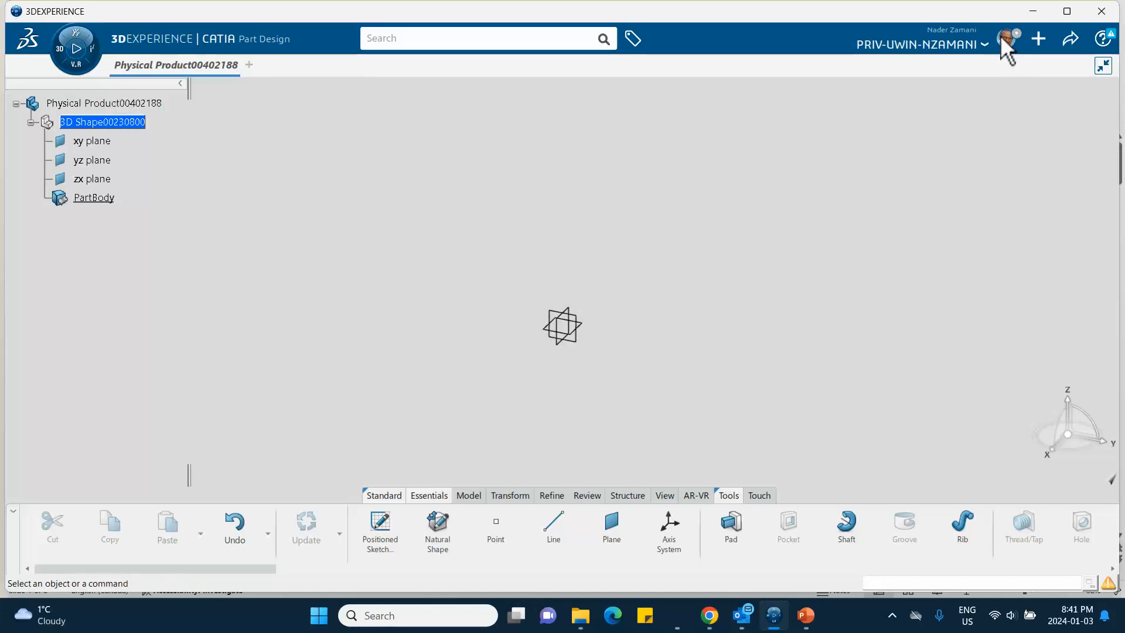
# - Reopen Preferences from the profile menu, glance at the tutorial slide, and return
pyautogui.click(1007, 45)
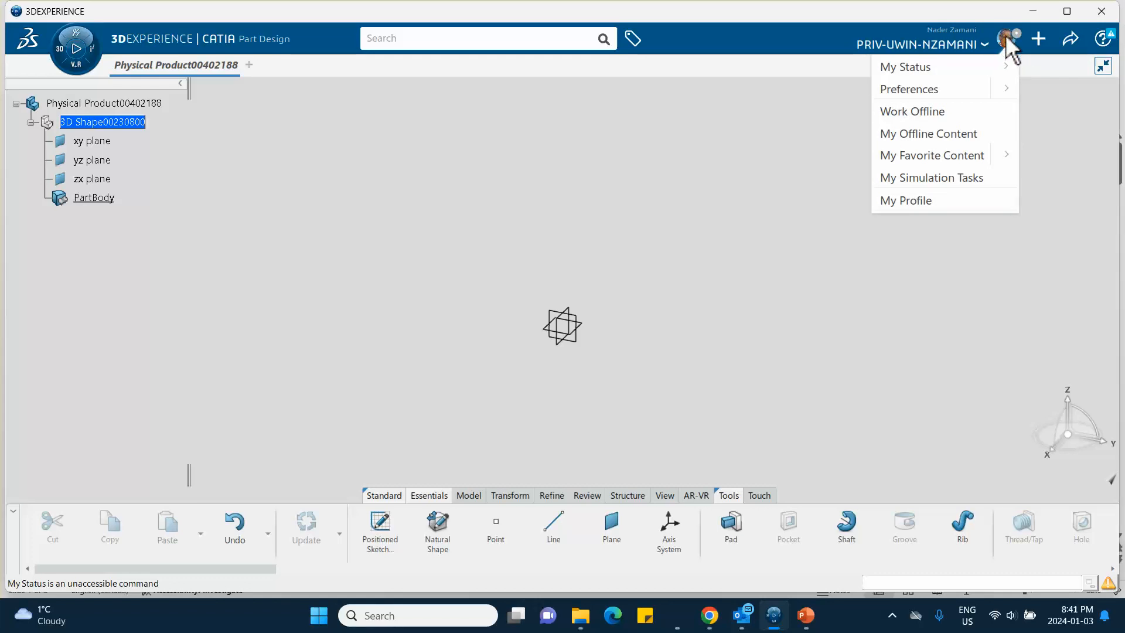
pyautogui.moveTo(932, 89)
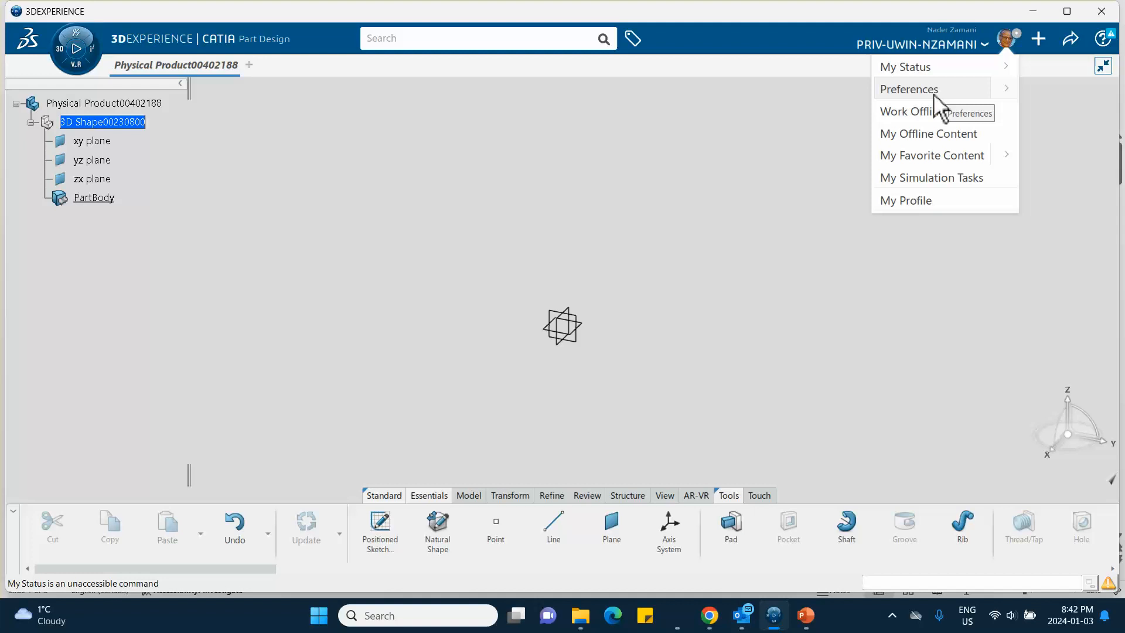
pyautogui.click(909, 89)
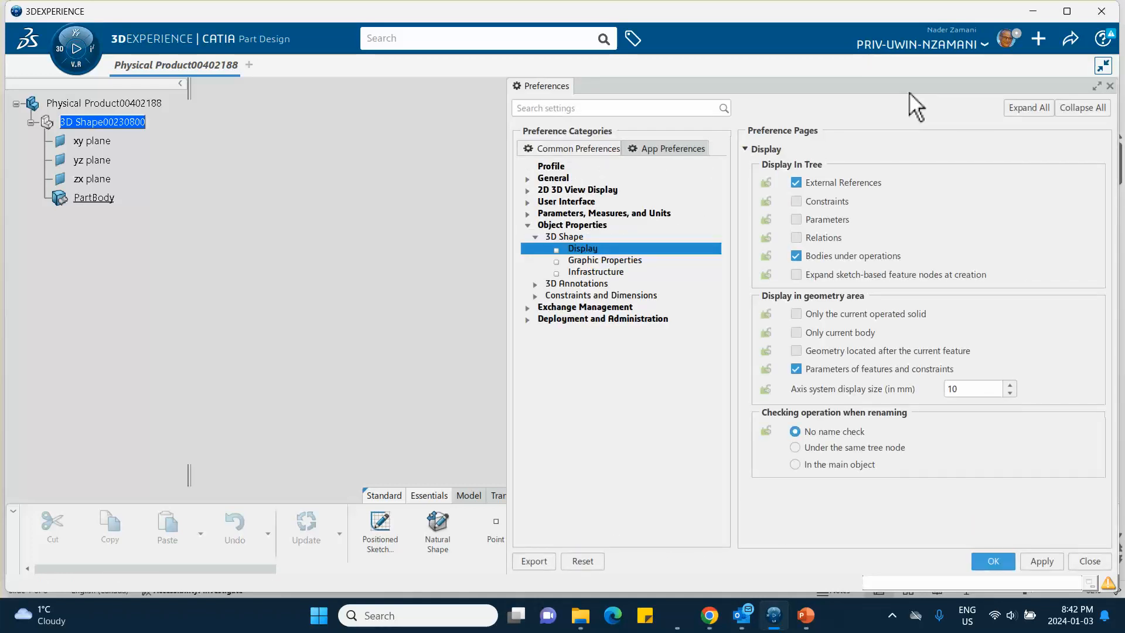
pyautogui.click(805, 614)
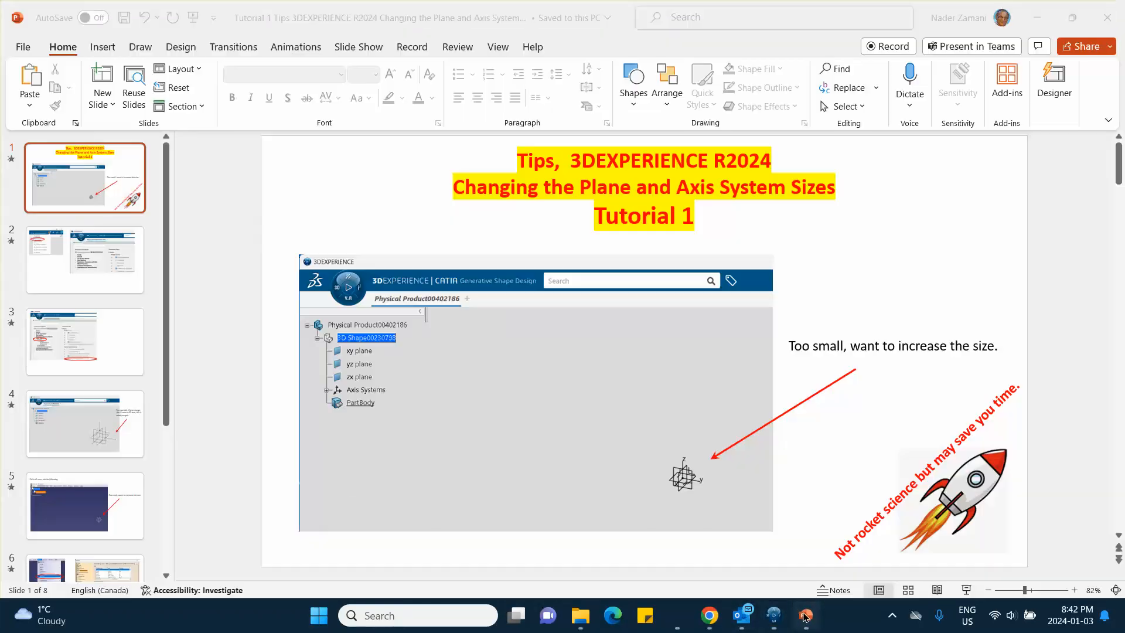
pyautogui.click(83, 259)
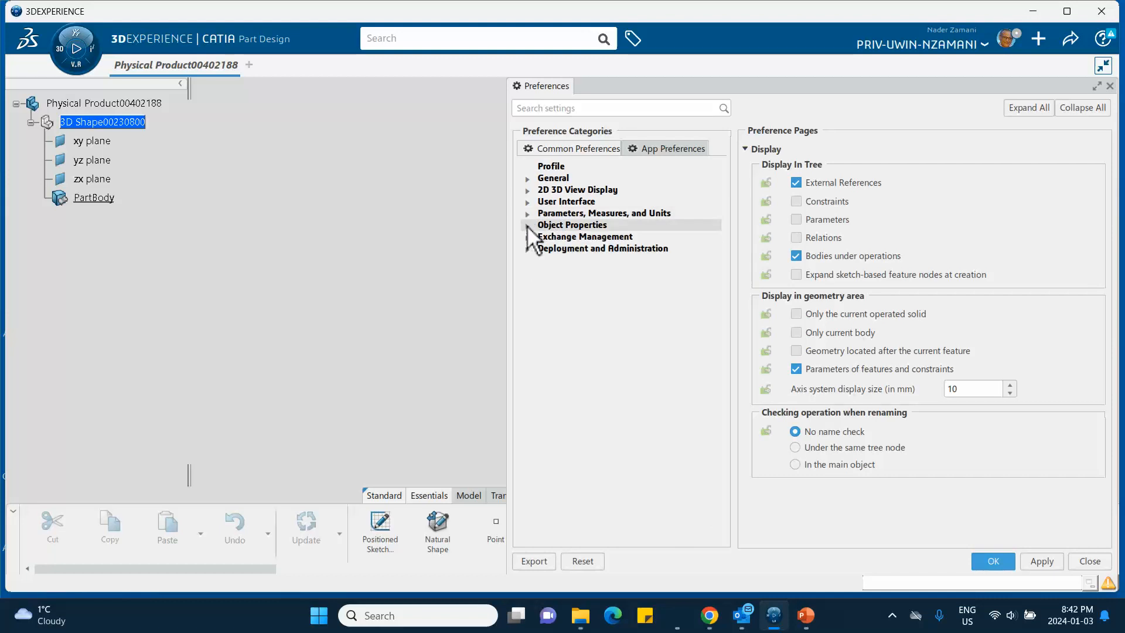
pyautogui.moveTo(531, 230)
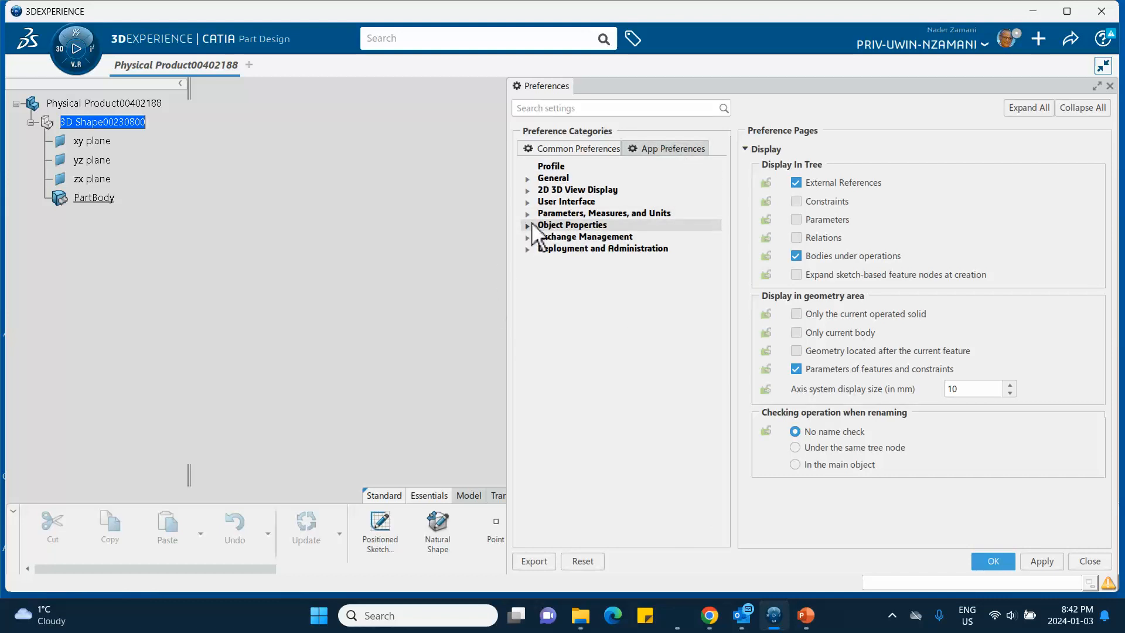
# - Expand Object Properties, collapse all sections, then re-expand 3D Shape Display settings
pyautogui.click(528, 224)
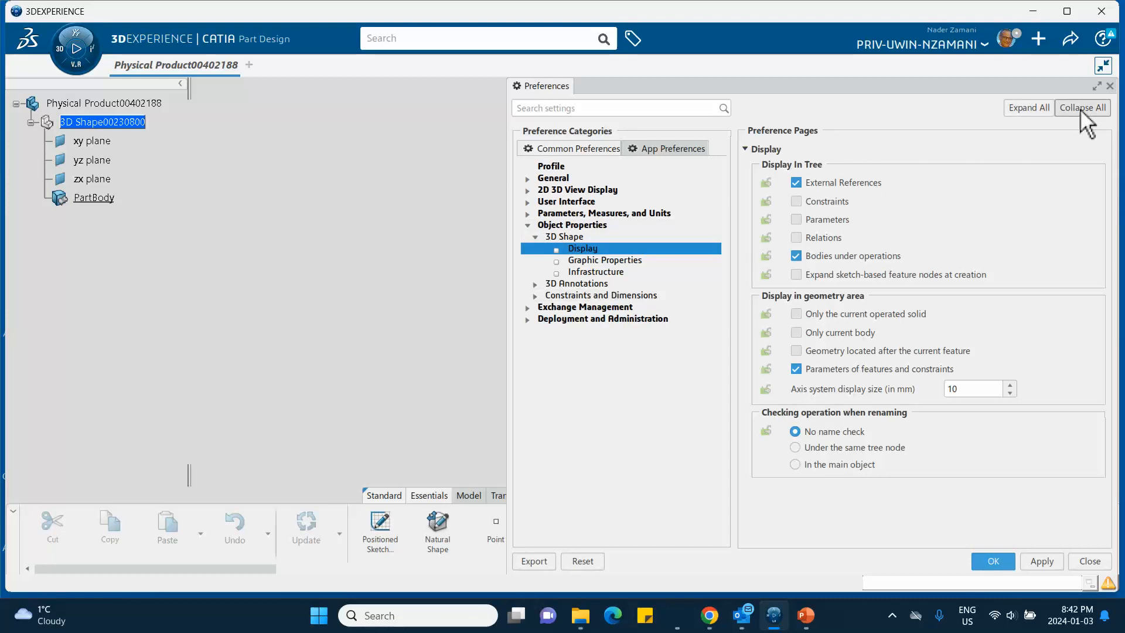
pyautogui.click(1082, 108)
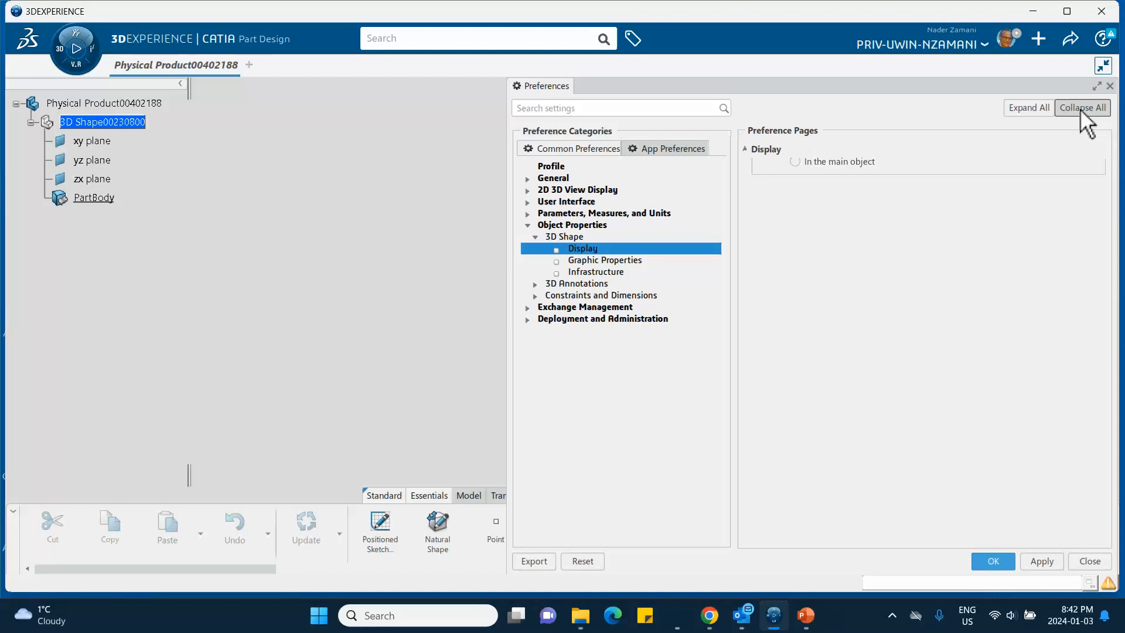
pyautogui.click(1083, 107)
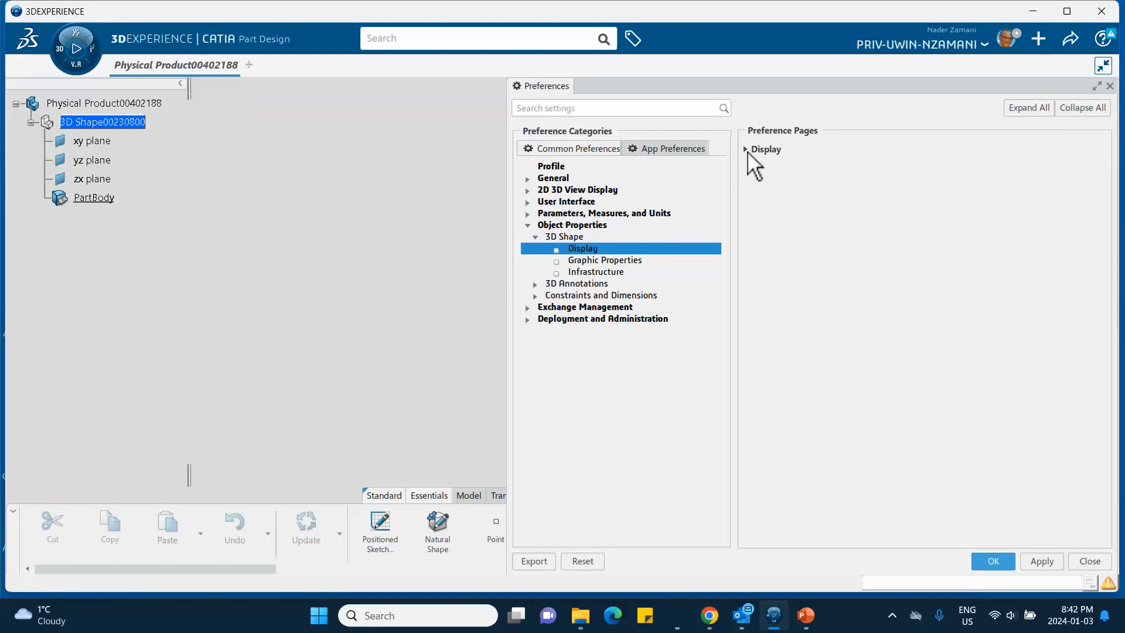
pyautogui.moveTo(752, 163)
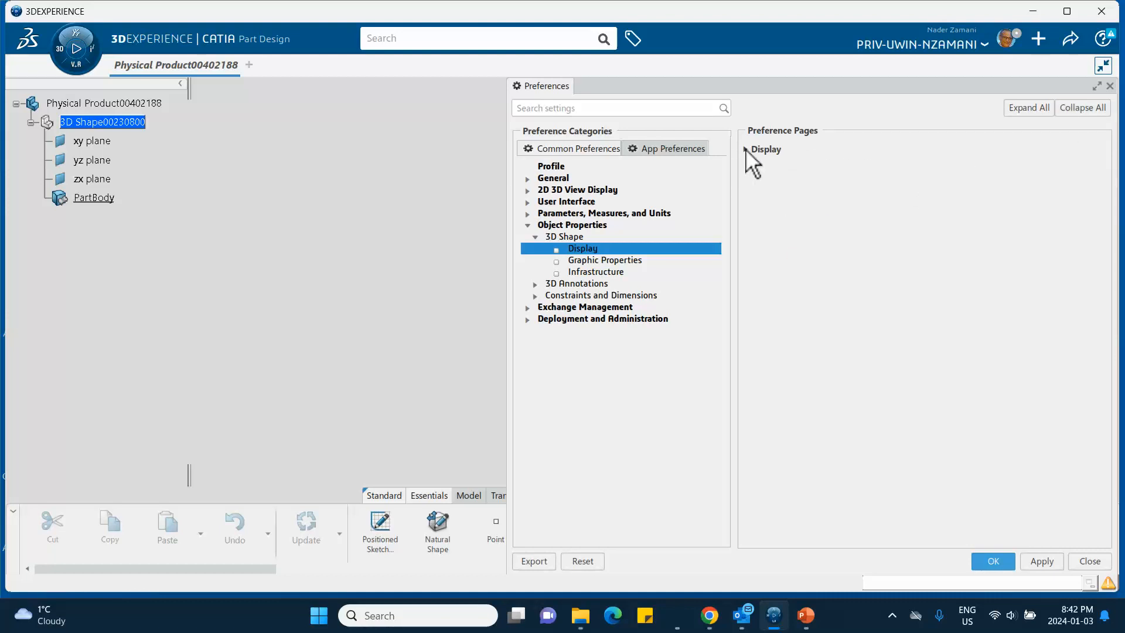
pyautogui.click(1026, 107)
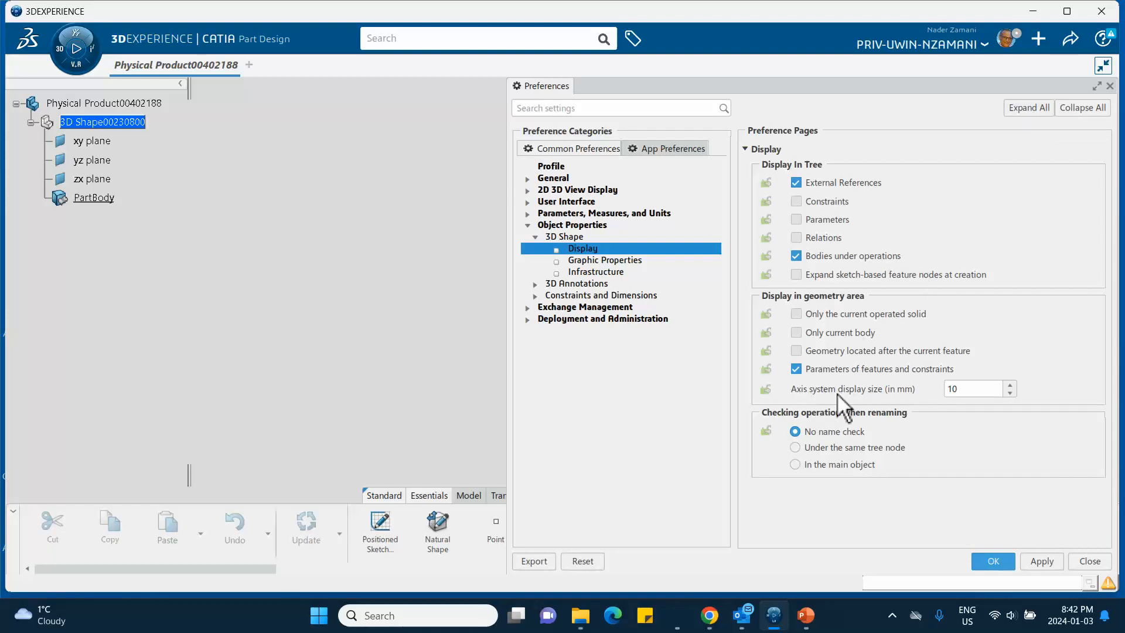
pyautogui.moveTo(913, 398)
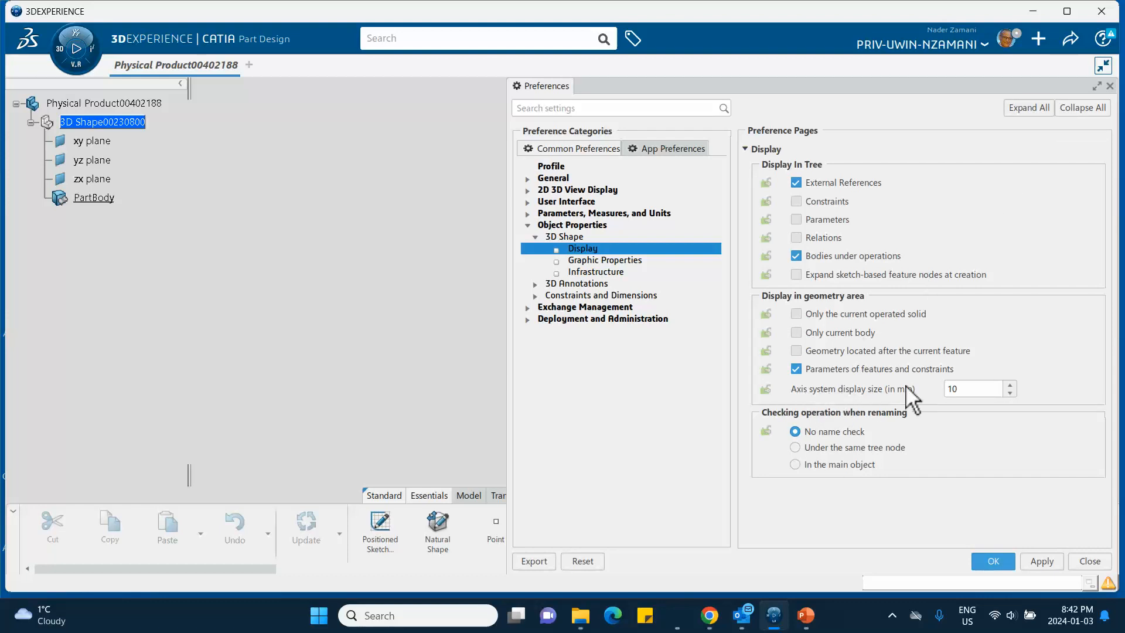
# - Change the axis system display size from 10 to 50 mm and confirm
pyautogui.click(972, 388)
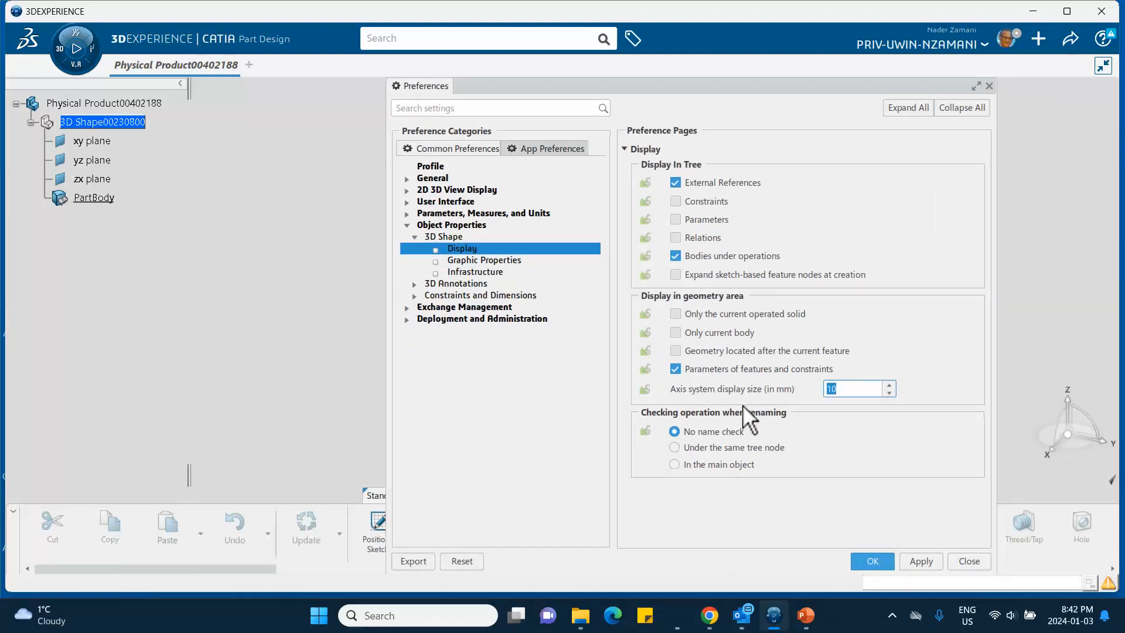
pyautogui.write('50')
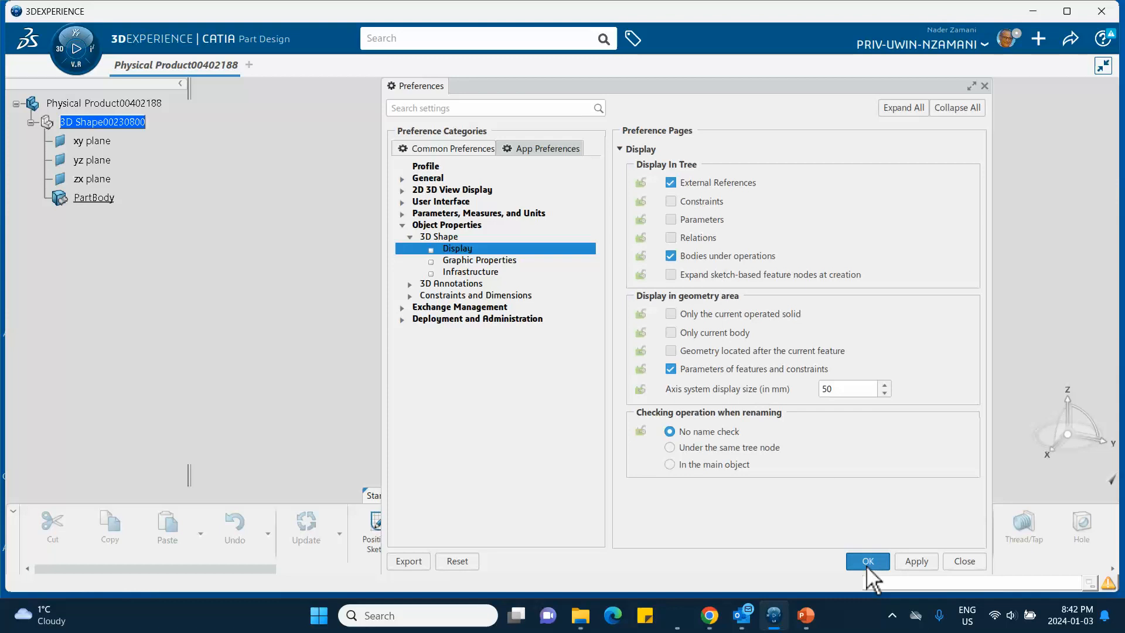
pyautogui.click(866, 561)
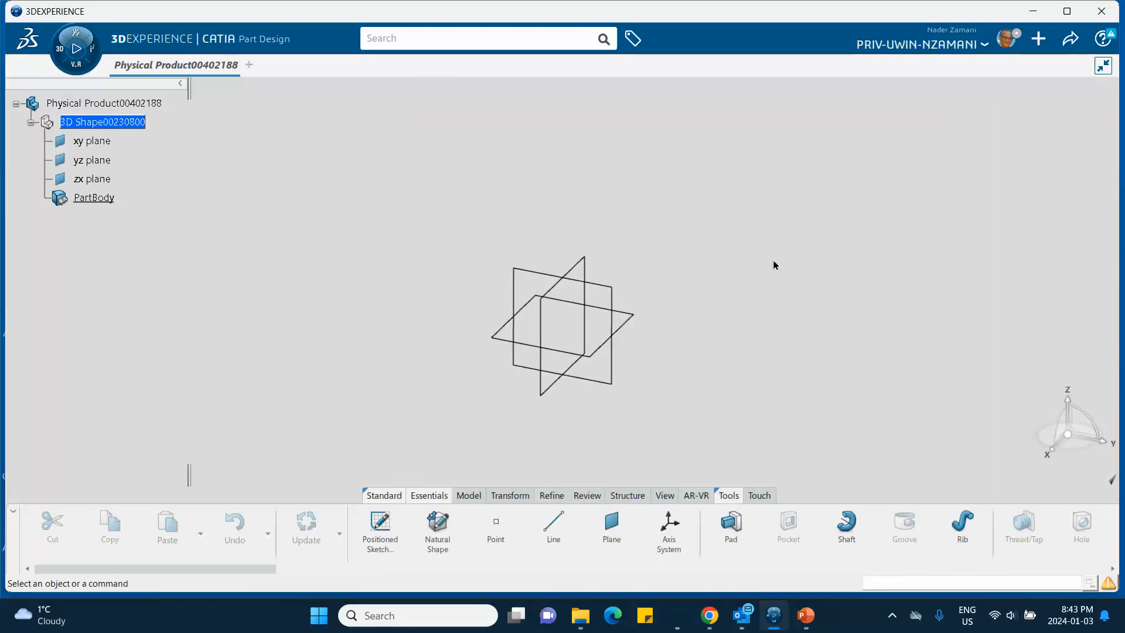
pyautogui.moveTo(782, 517)
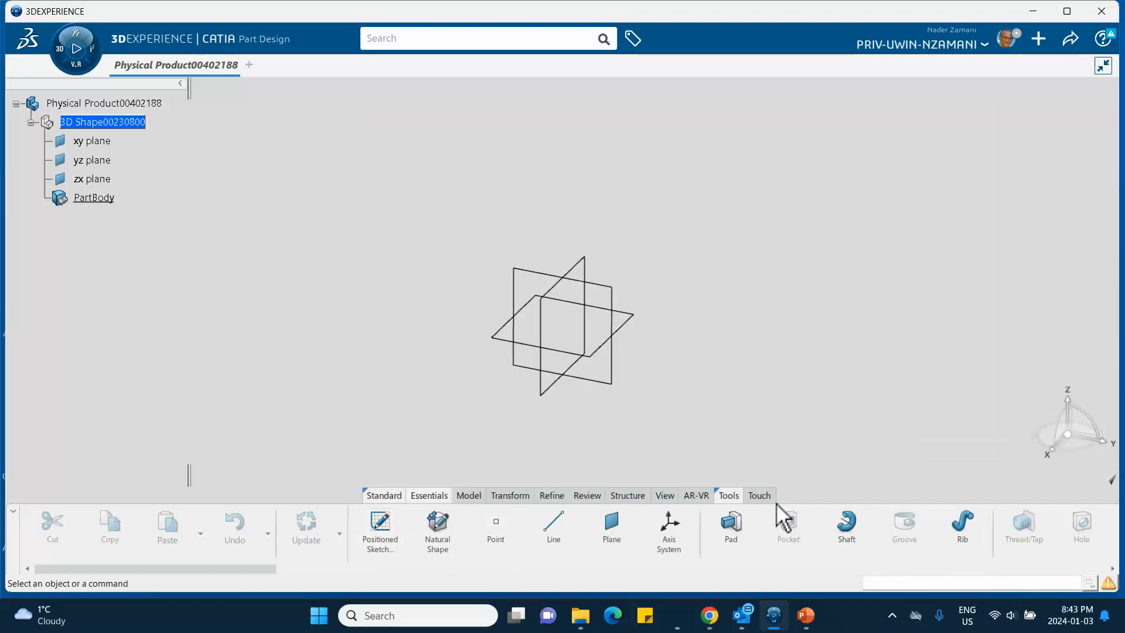
# - Create a Standard axis system with default settings in the part
pyautogui.click(668, 529)
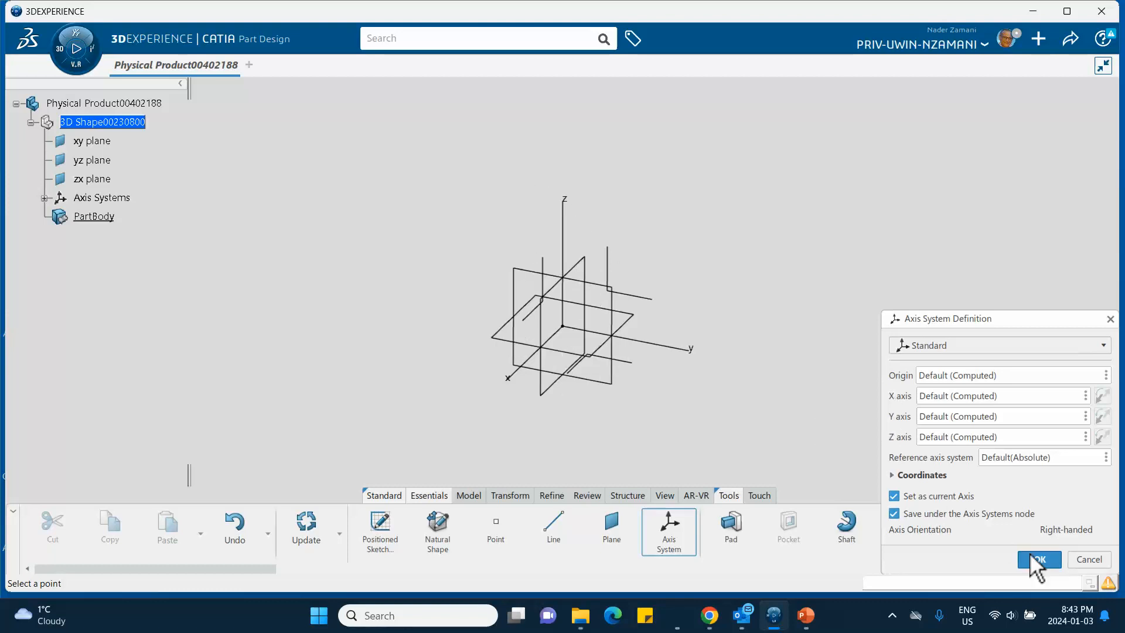
pyautogui.click(1037, 559)
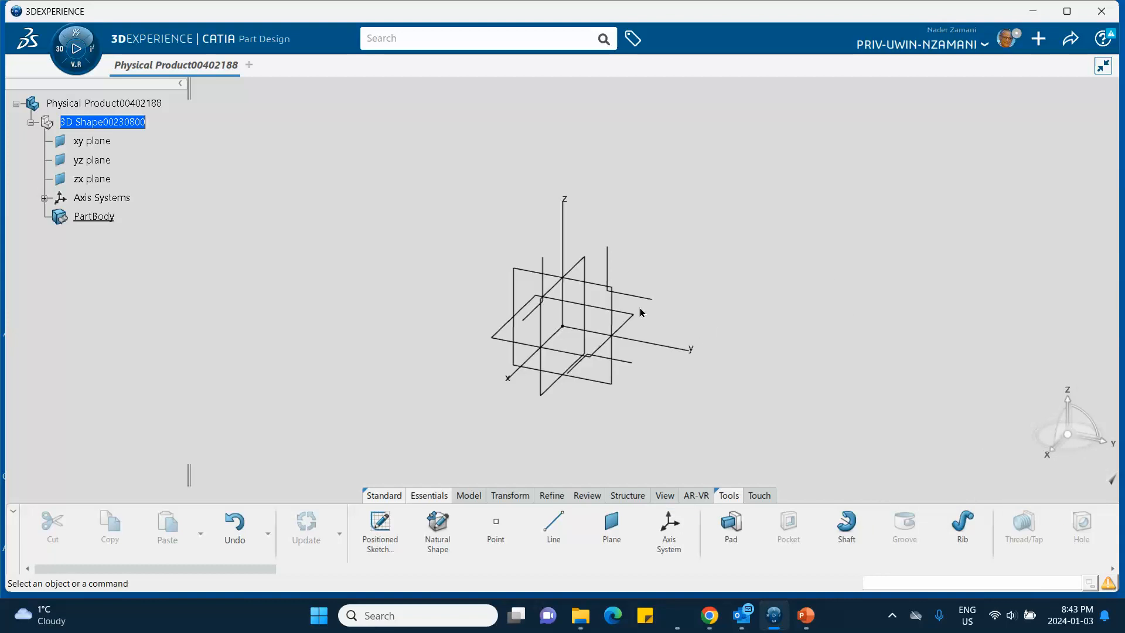
pyautogui.moveTo(1007, 51)
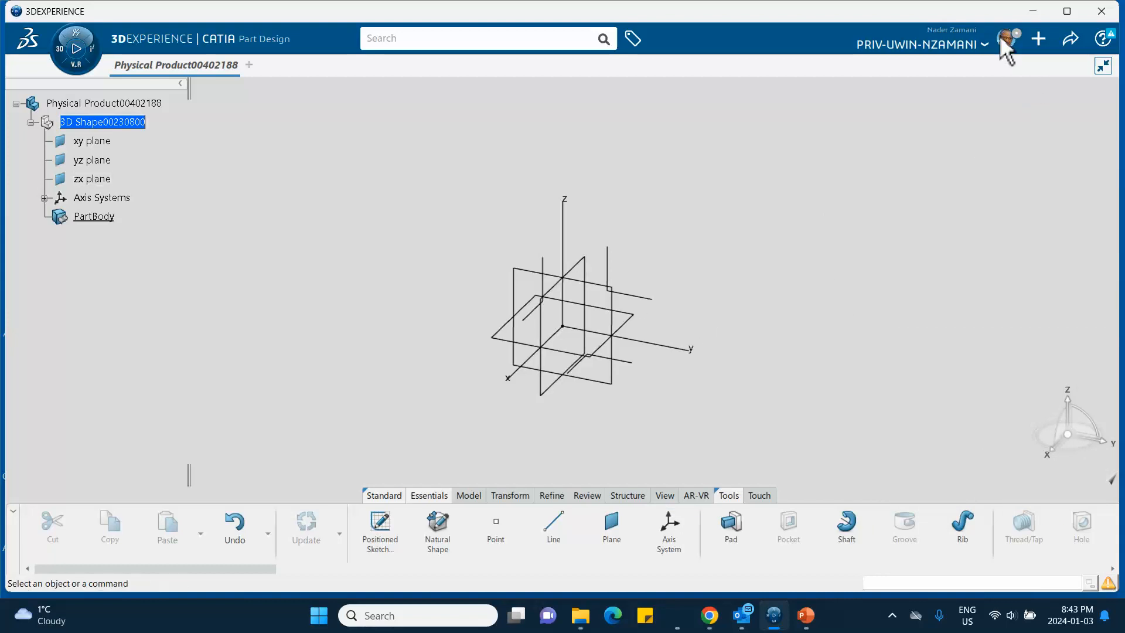
# - Reopen Preferences and select the current axis system display size of 50
pyautogui.click(1007, 38)
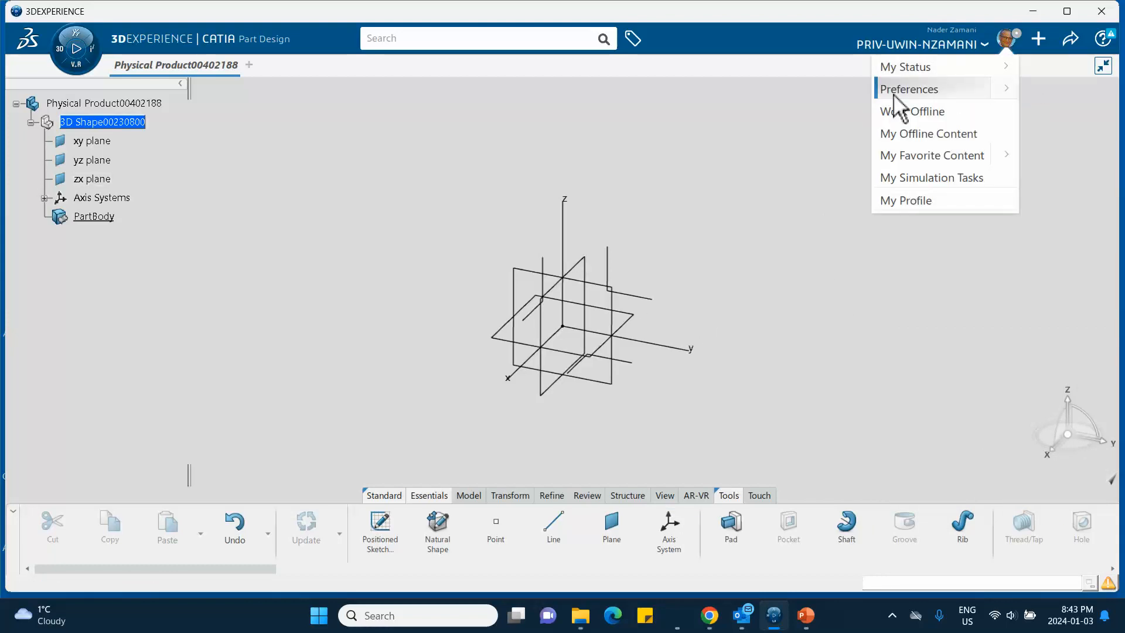
pyautogui.click(909, 89)
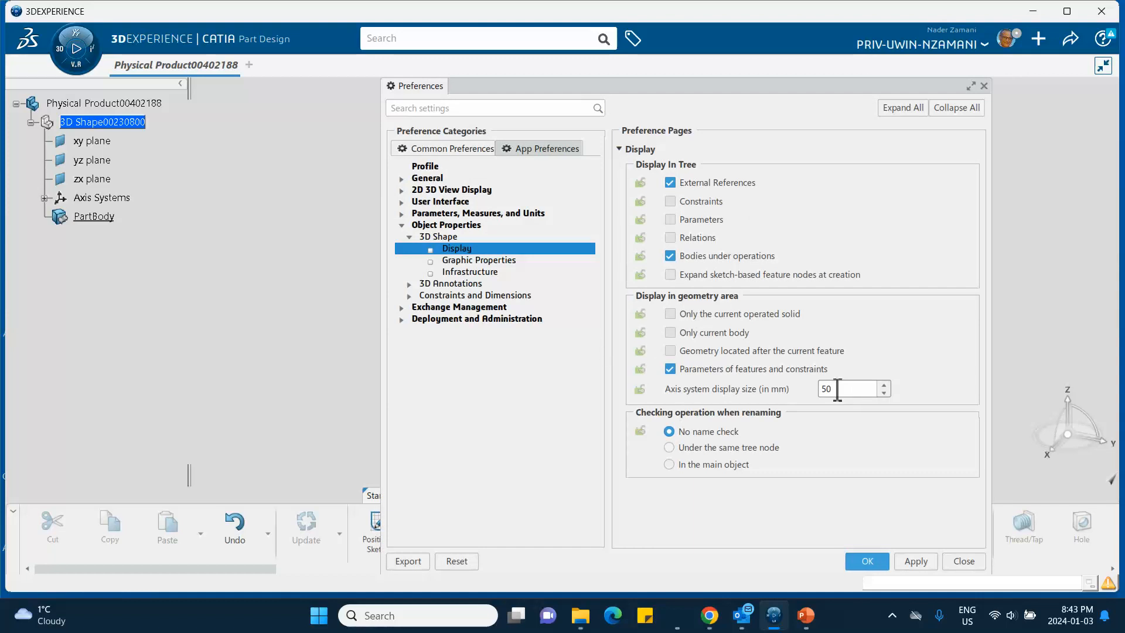
pyautogui.tripleClick(843, 389)
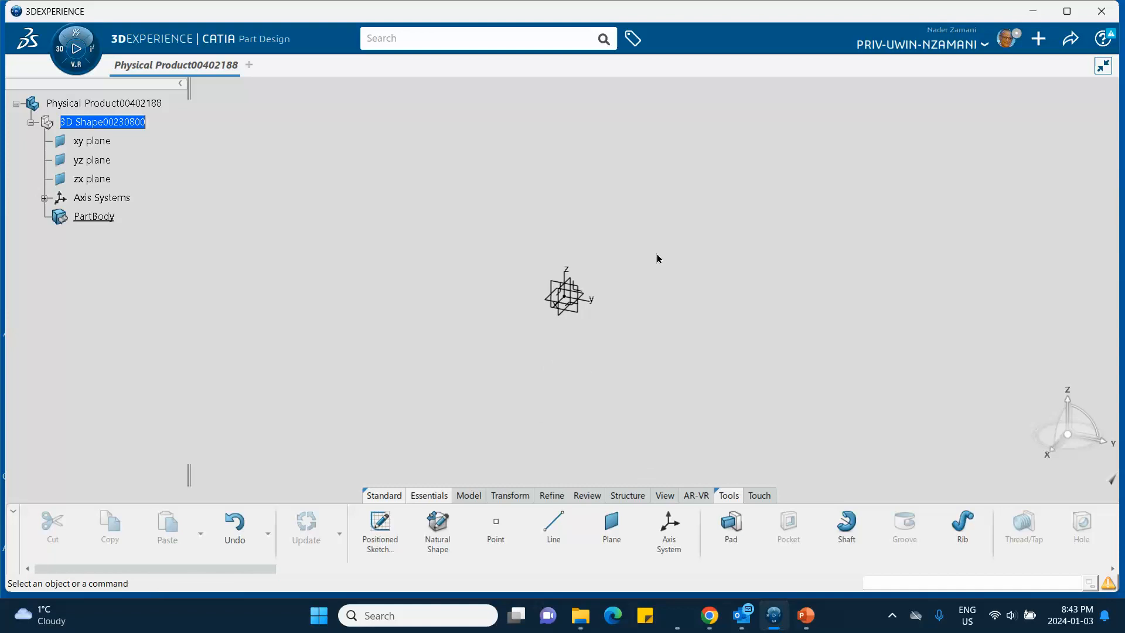
pyautogui.moveTo(747, 377)
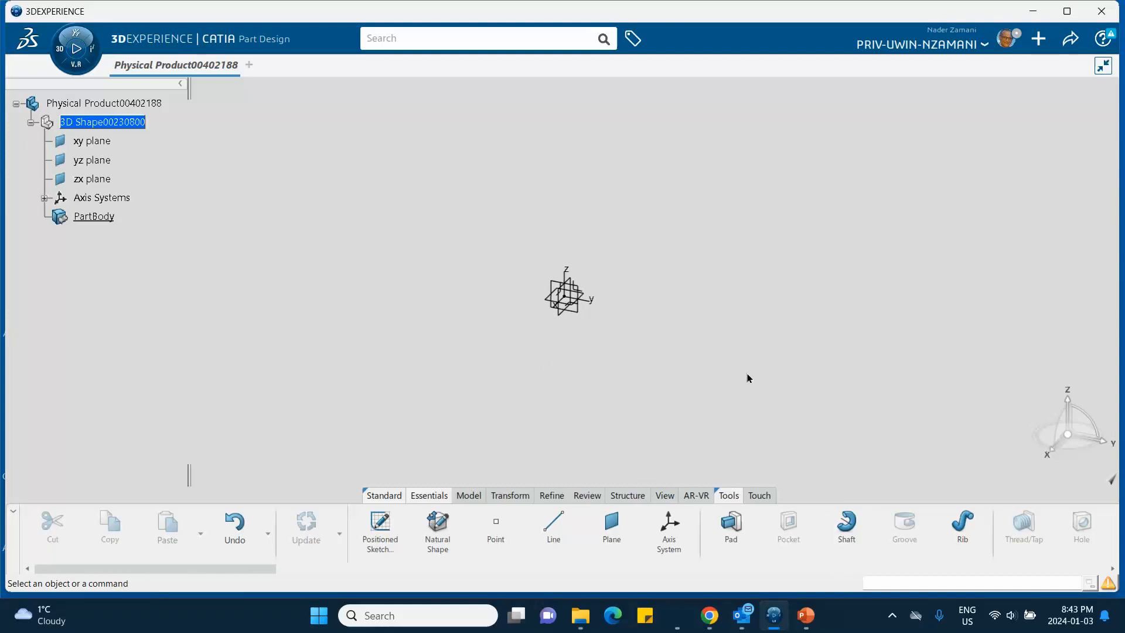
# - Switch to the PowerPoint deck's title slide, then show the hidden tray apps
pyautogui.click(805, 614)
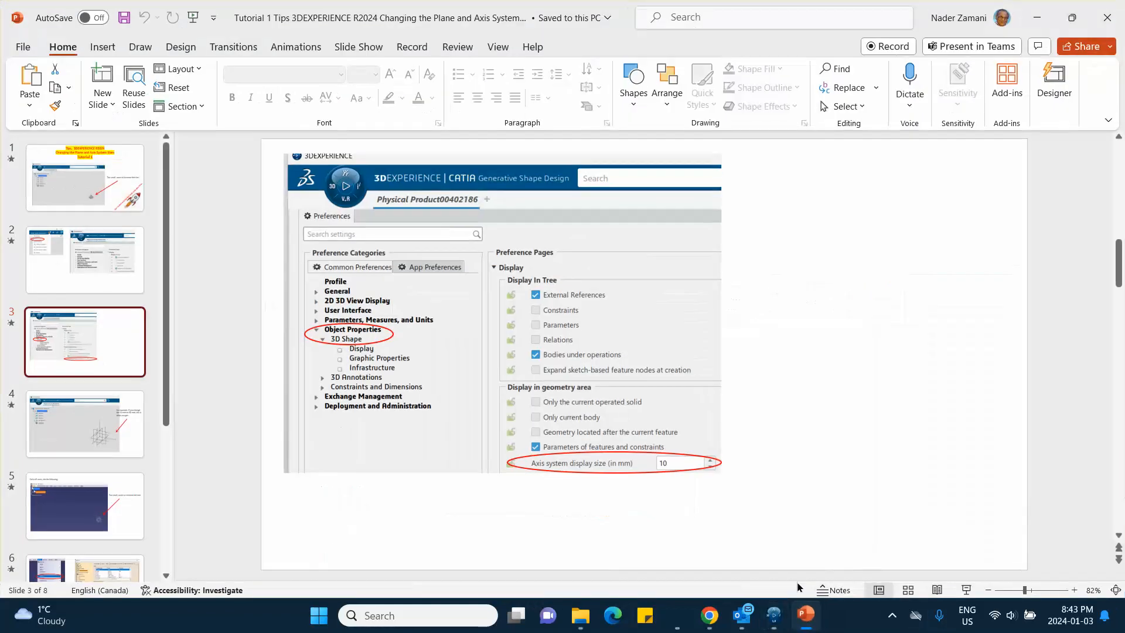
pyautogui.click(84, 177)
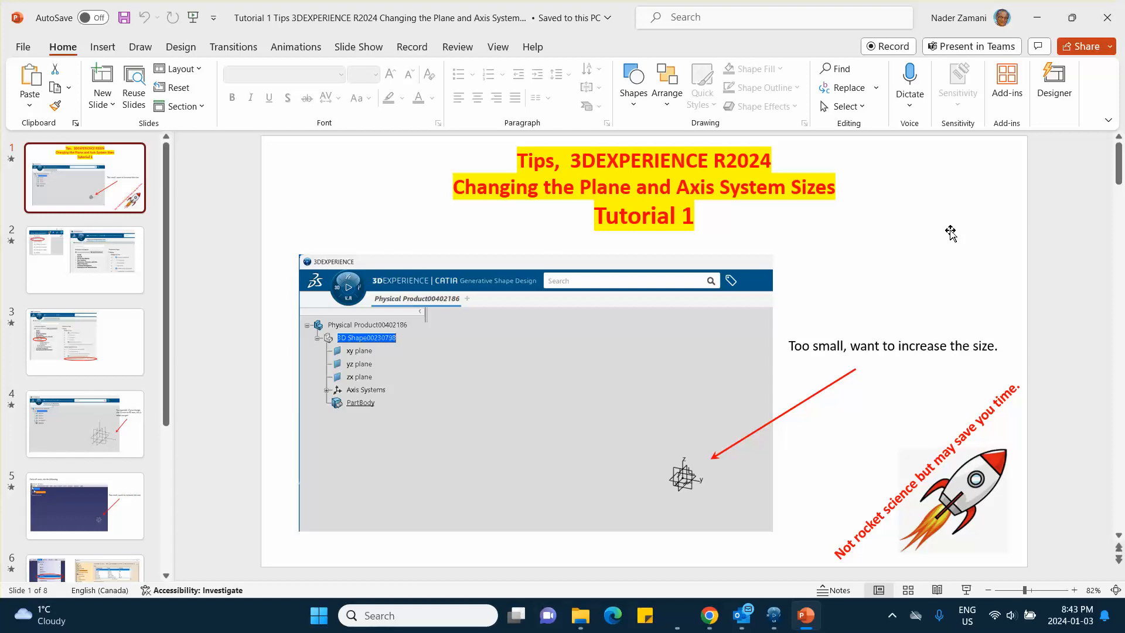
pyautogui.click(891, 615)
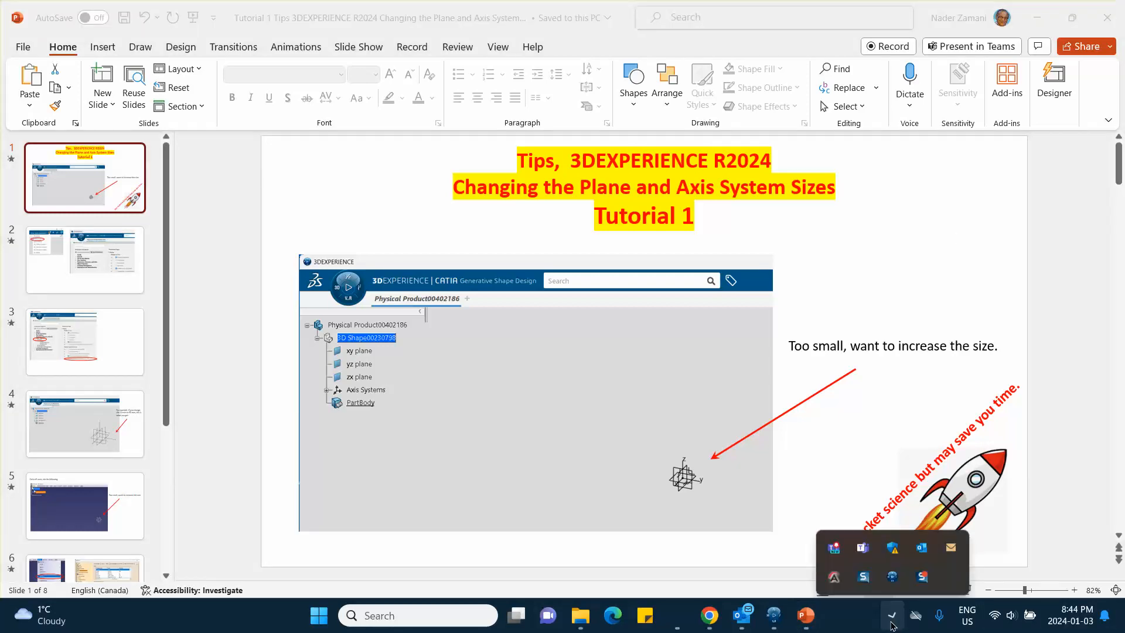